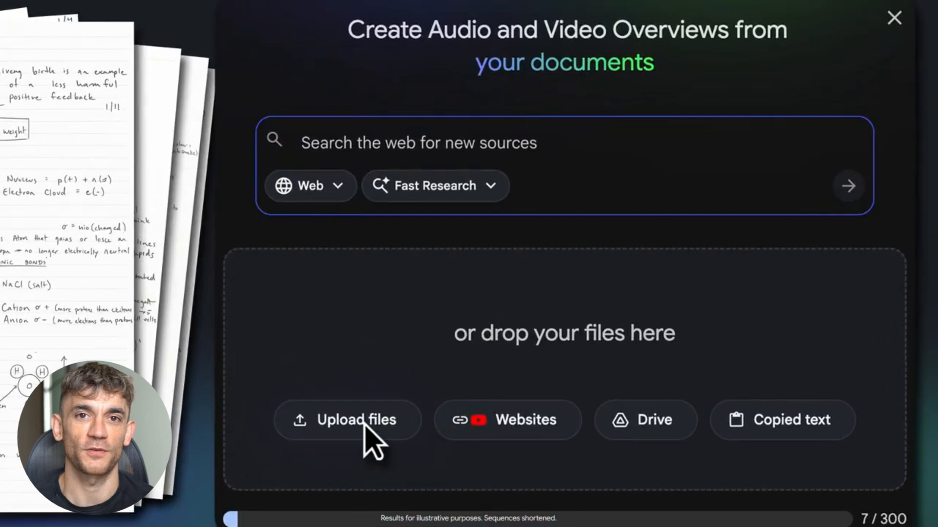
Upload PhysioNotes_0625_Page1–7.jpg from the computer as notebook sources.
left_click(347, 419)
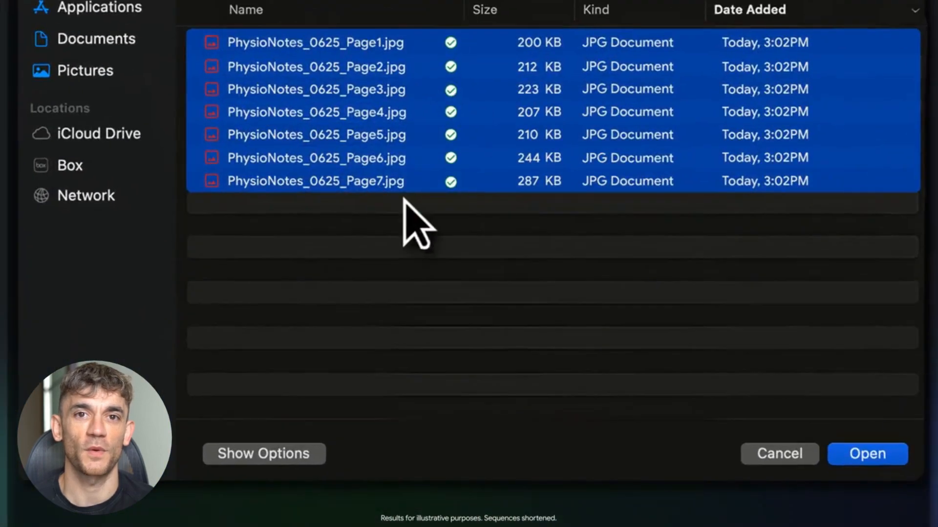
left_click(866, 454)
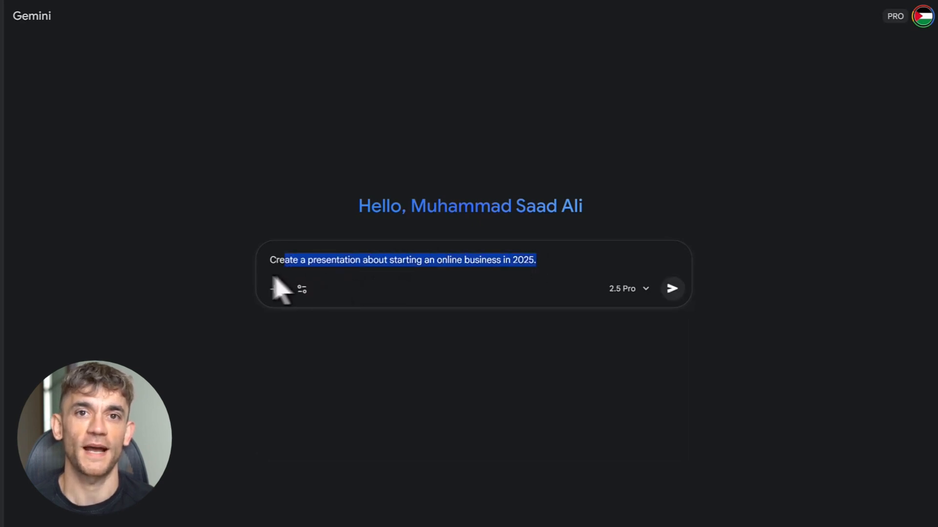
Send the presentation prompt and flip forward through the generated business deck's slides.
left_click(671, 288)
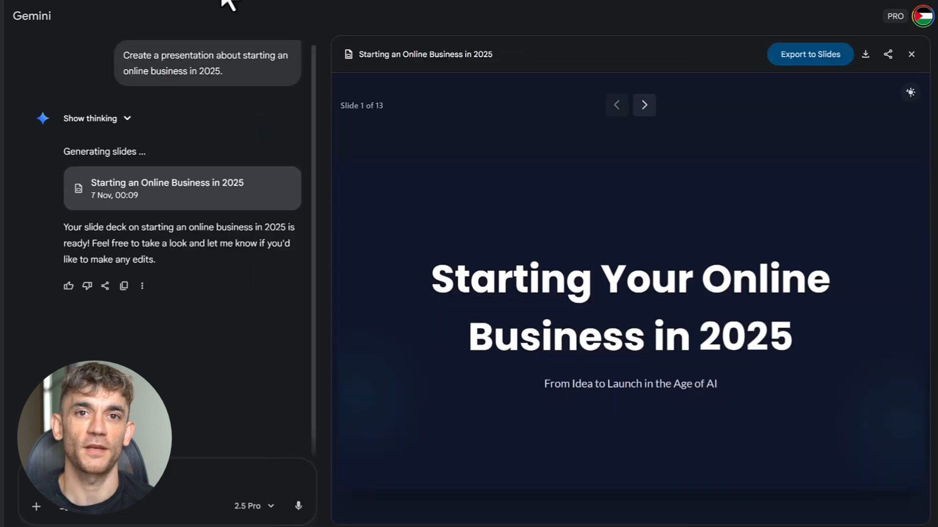
left_click(643, 105)
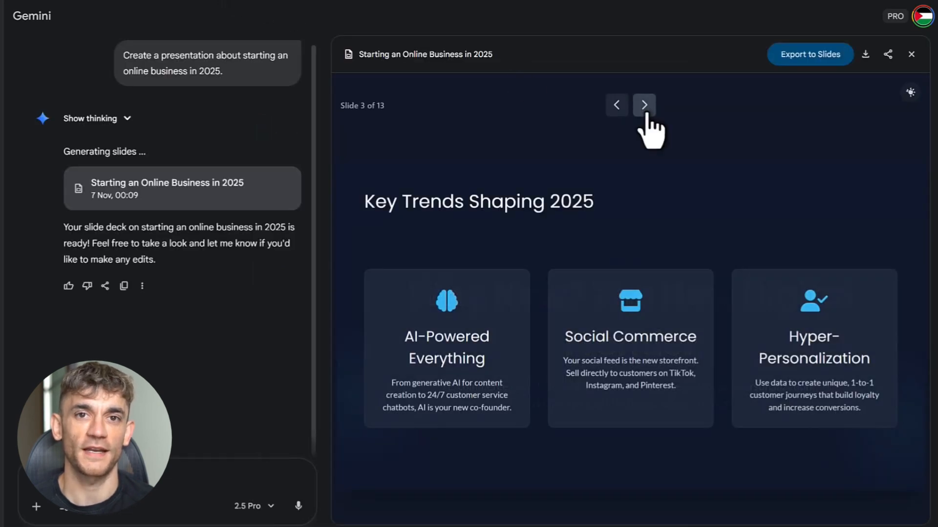
left_click(644, 105)
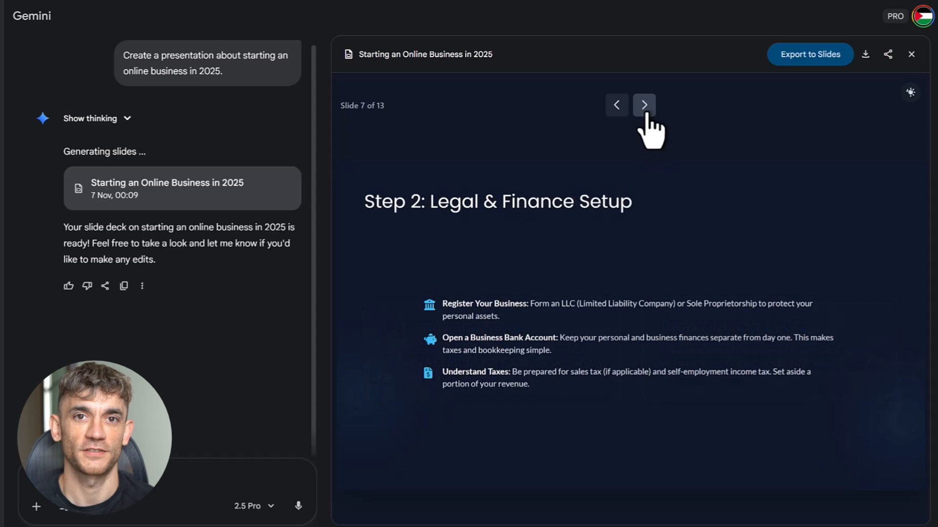
left_click(644, 105)
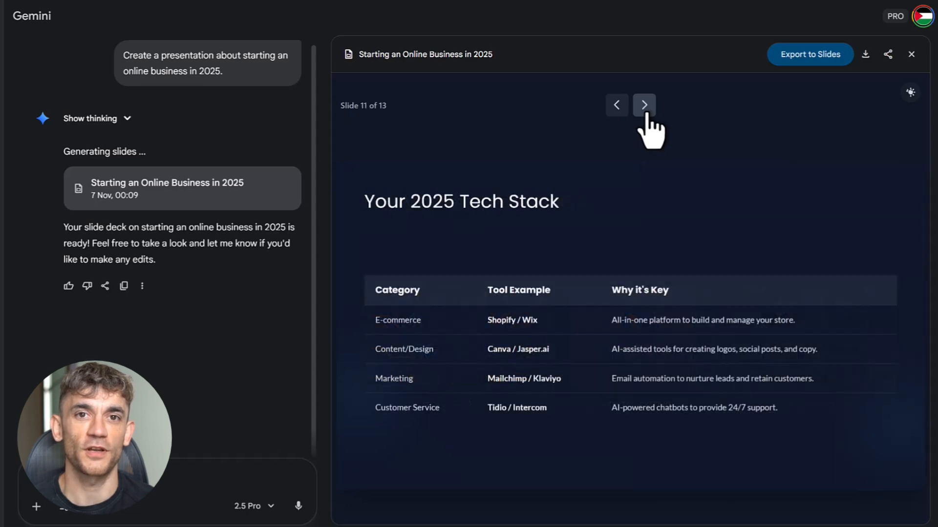
left_click(644, 105)
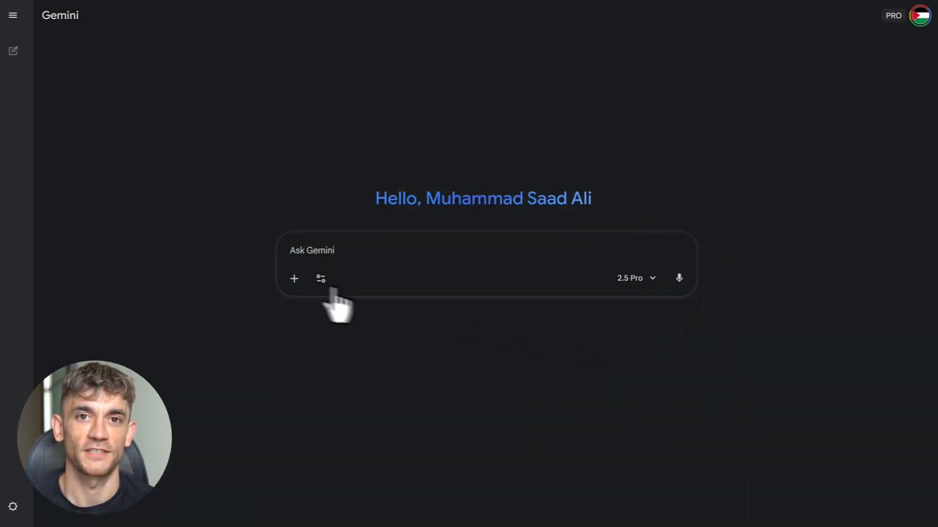
Ask Gemini to 'Create a presentation about starting an online business in 2025.'.
left_click(320, 278)
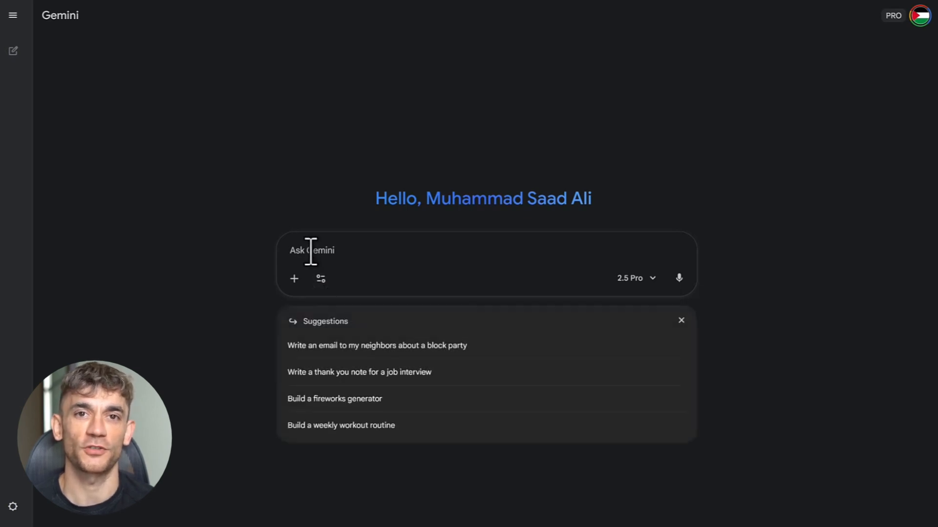
type("Create a presentation about starting an online business in 2025.")
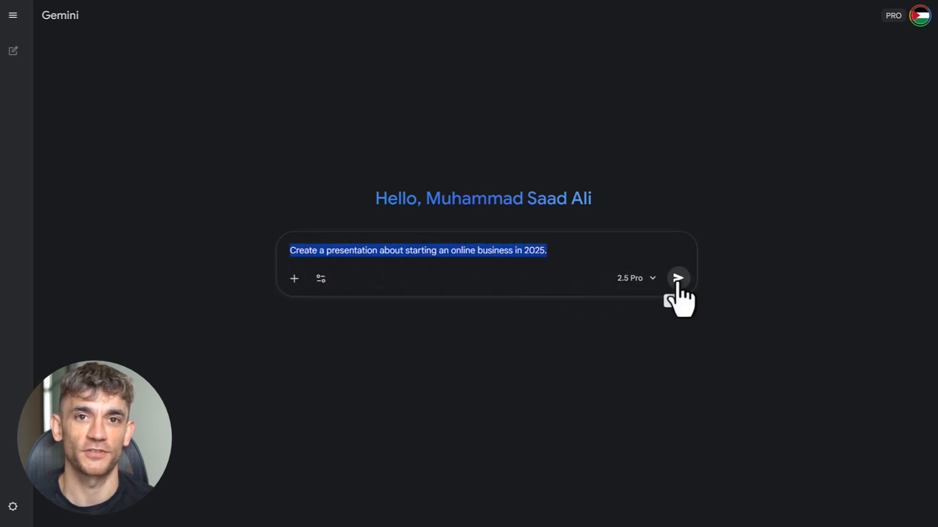
left_click(678, 278)
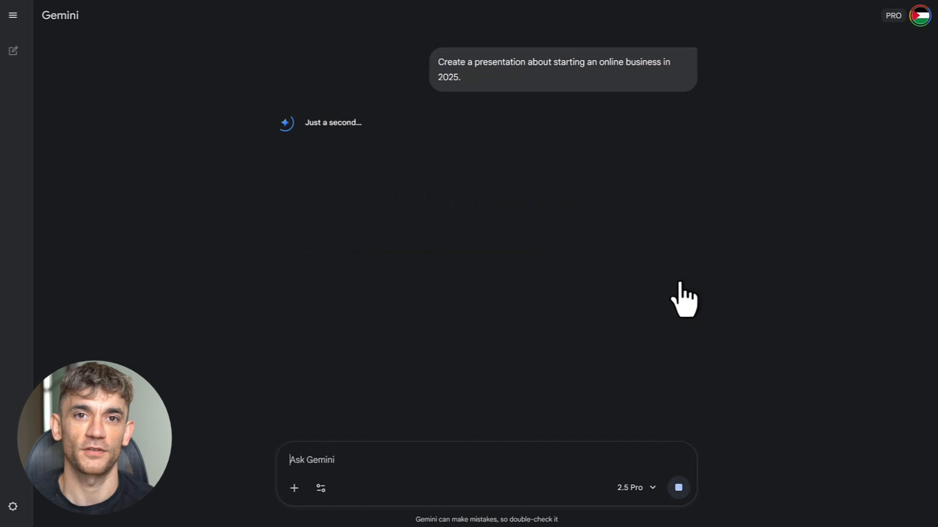
mouse_move(687, 296)
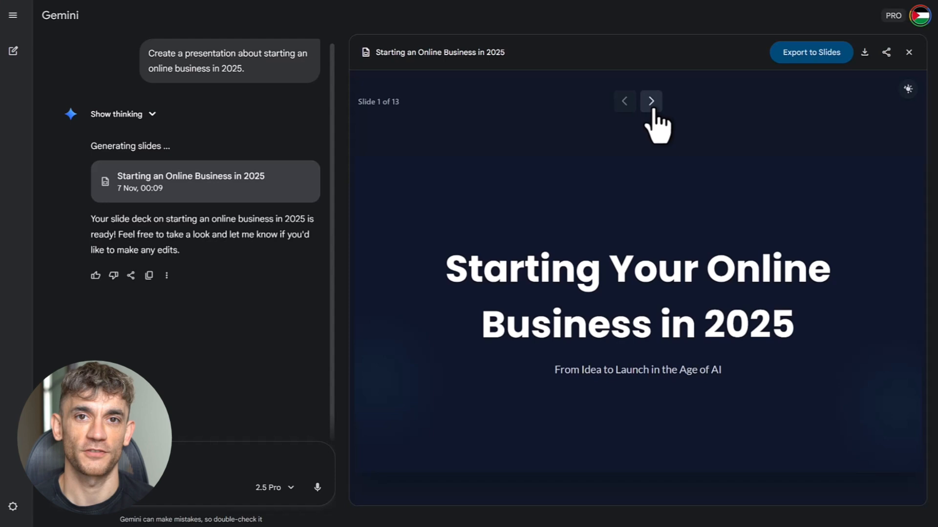
Advance through six slides of the generated 13-slide deck.
left_click(651, 101)
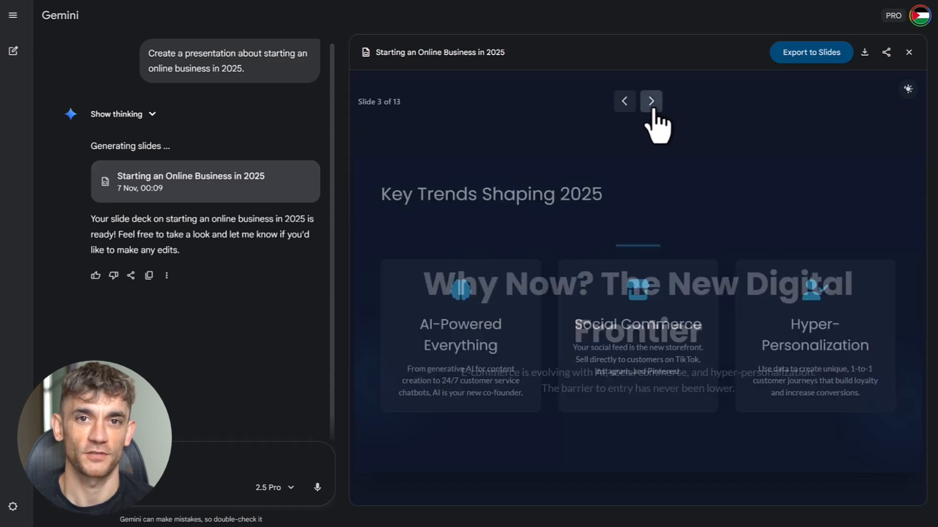
left_click(651, 101)
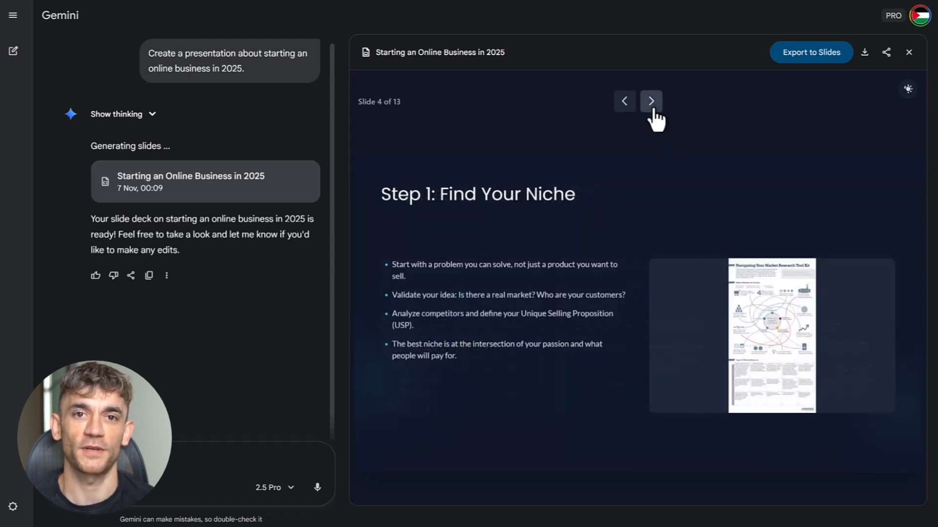
left_click(650, 101)
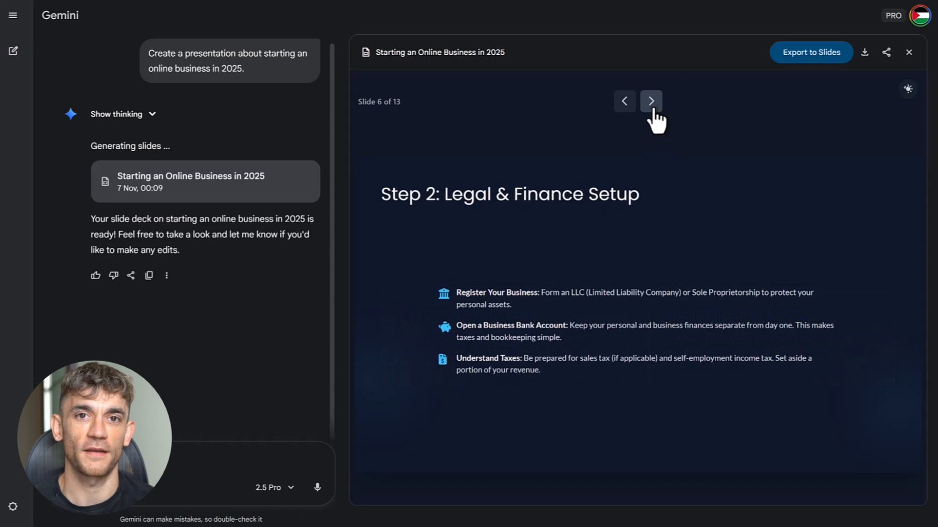
left_click(651, 100)
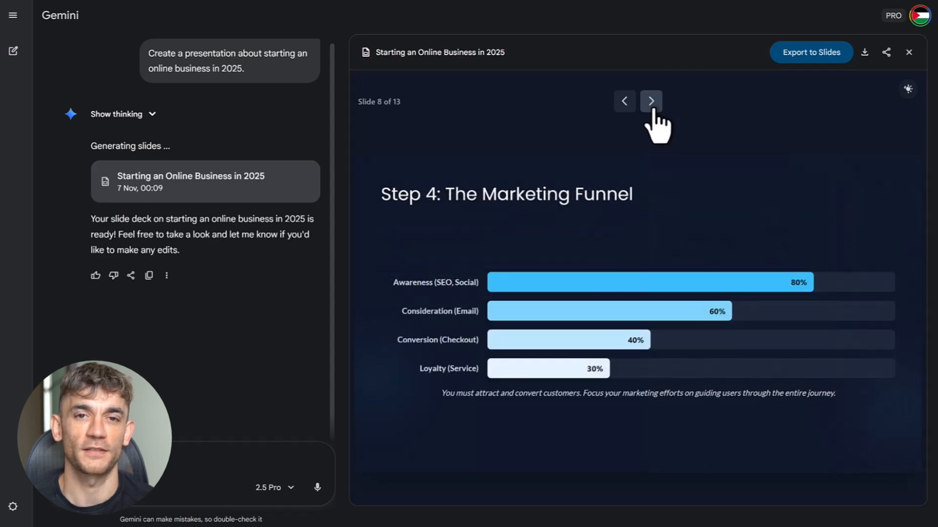
left_click(650, 100)
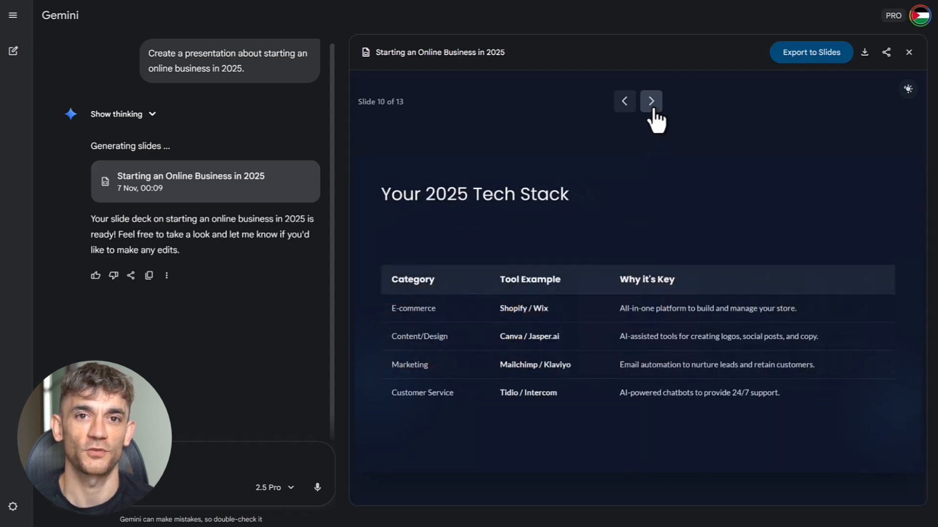
left_click(651, 101)
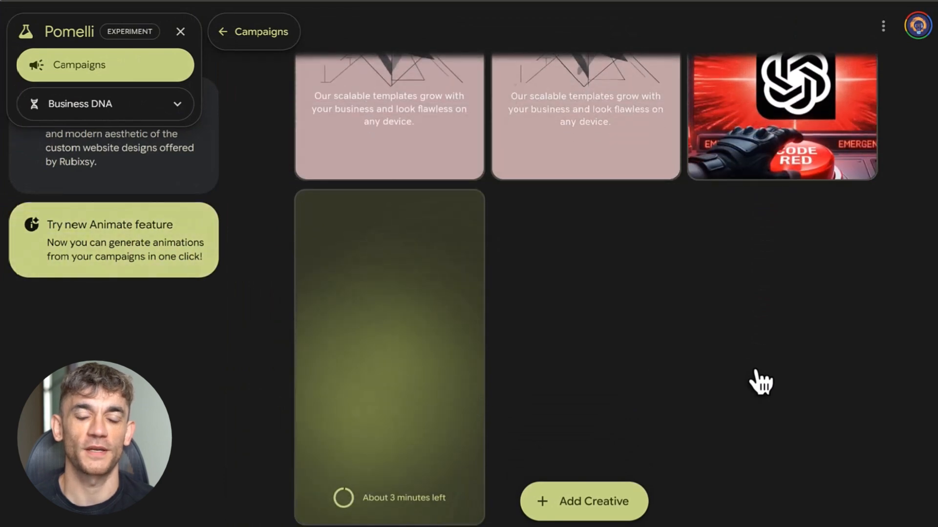
mouse_move(389, 359)
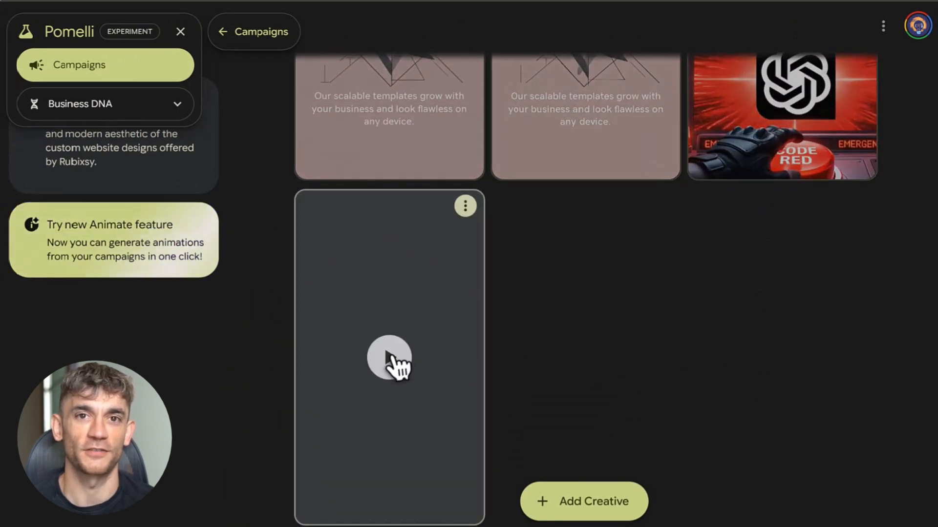
Play the animated Professional Edge creative, then pause it.
left_click(389, 359)
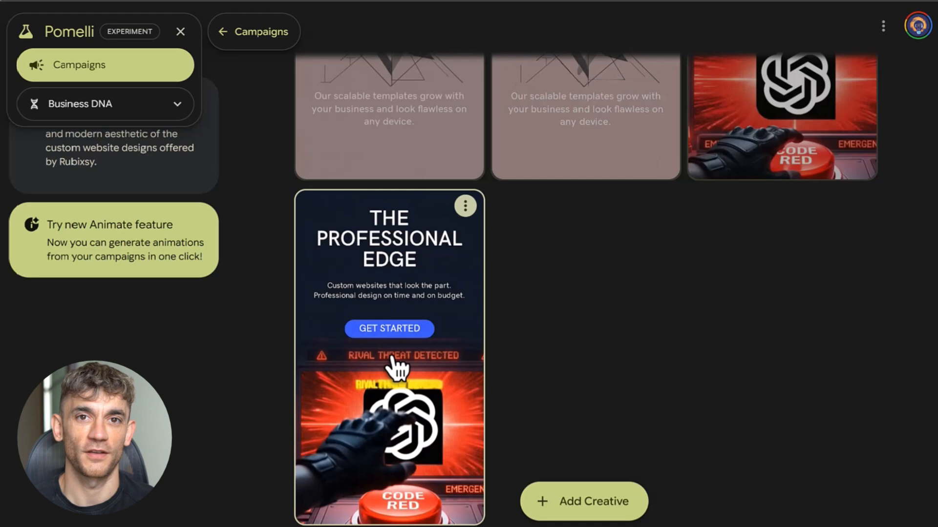
mouse_move(568, 302)
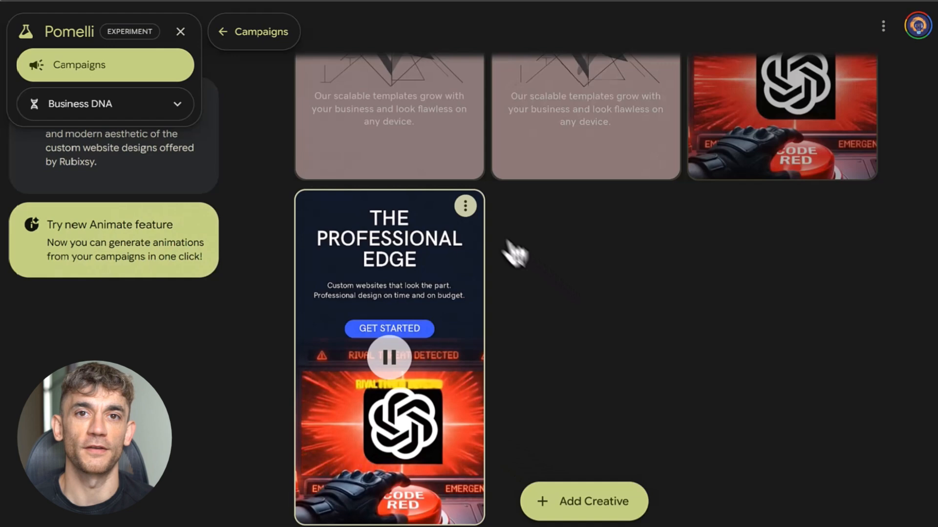
left_click(465, 206)
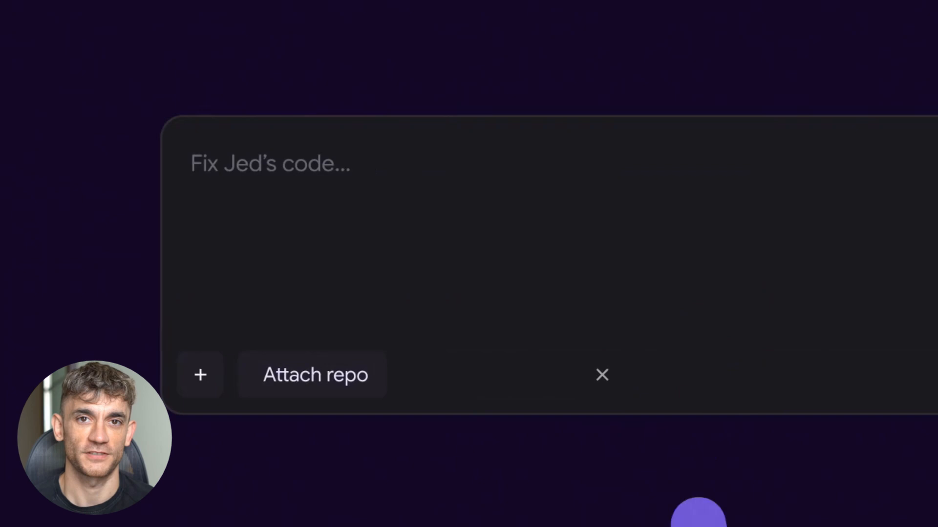
Switch the Jules coding agent from Gemini 2.5 to Gemini 3 and begin a music-app prompt.
left_click(200, 375)
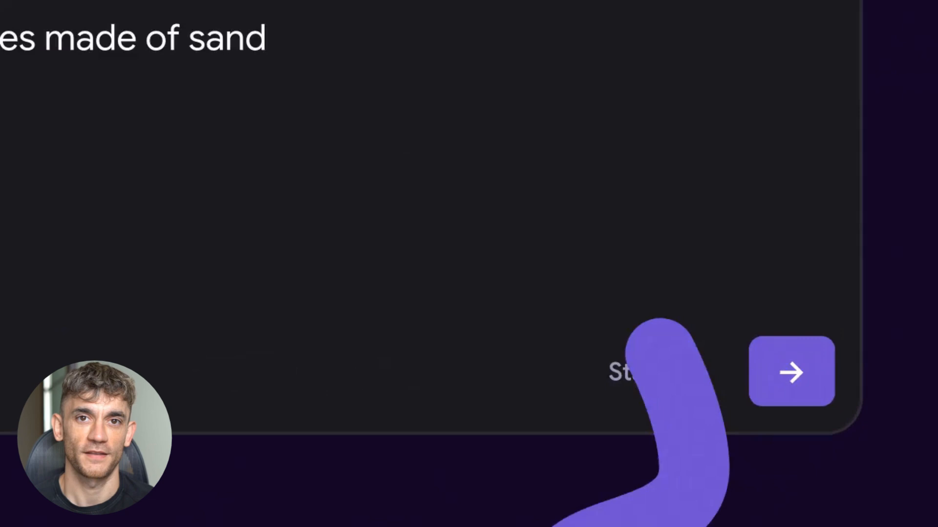
left_click(790, 371)
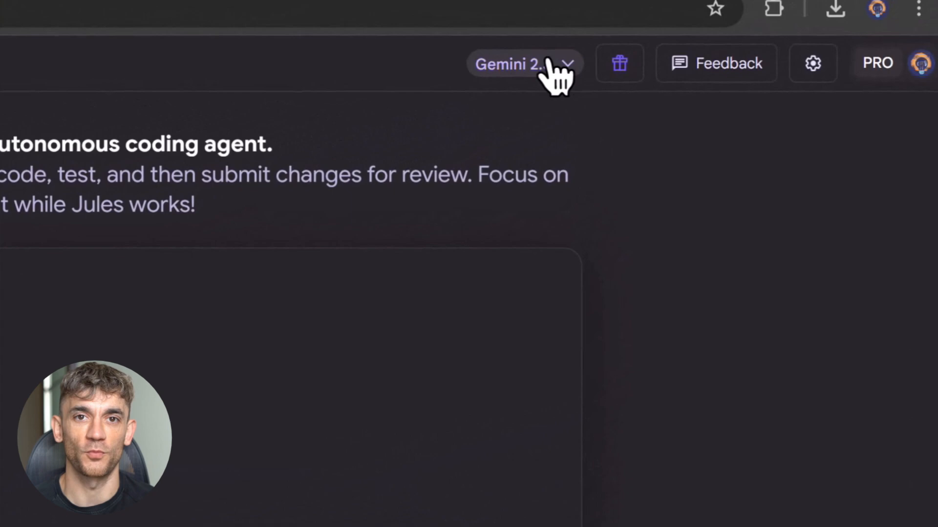
left_click(523, 65)
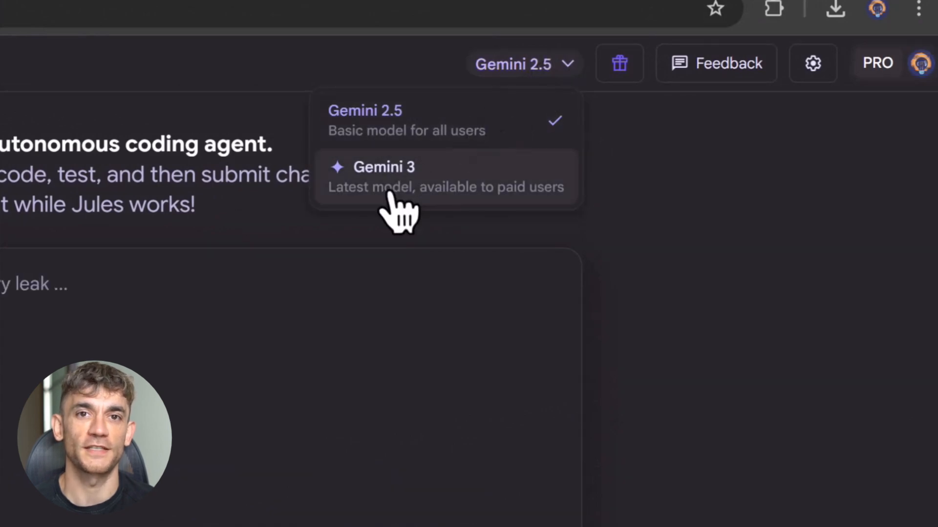
left_click(384, 176)
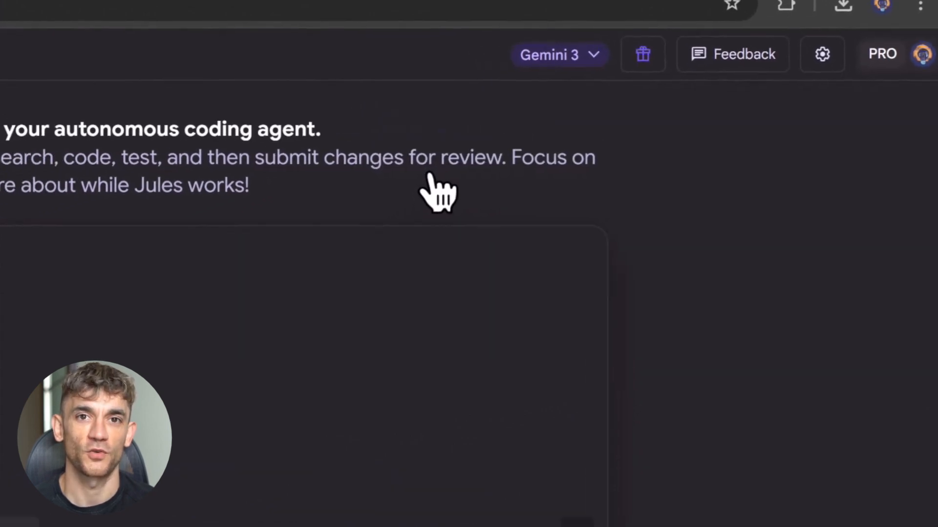
type("make me a mu")
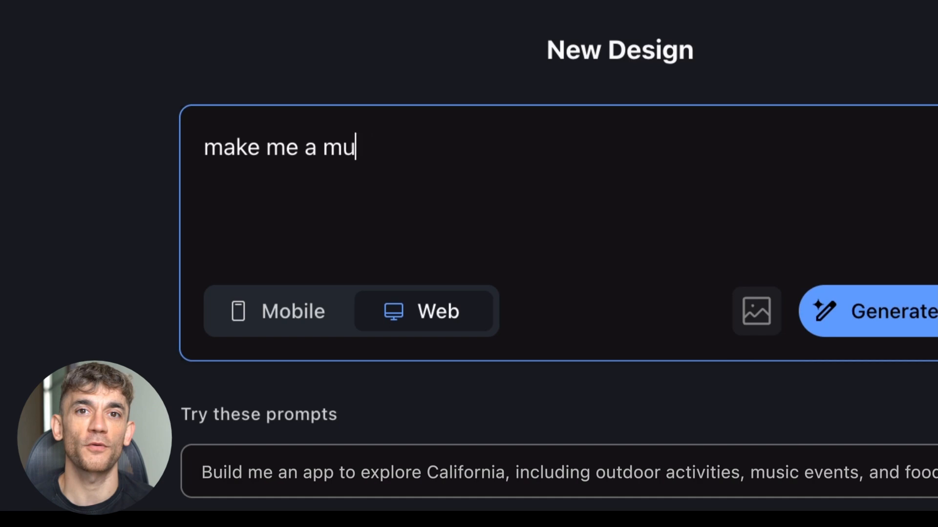
Generate a beach-vibe music app design, apply the yellow theme, and copy Beach Vibes to Figma.
type("sic app with a beach vibe")
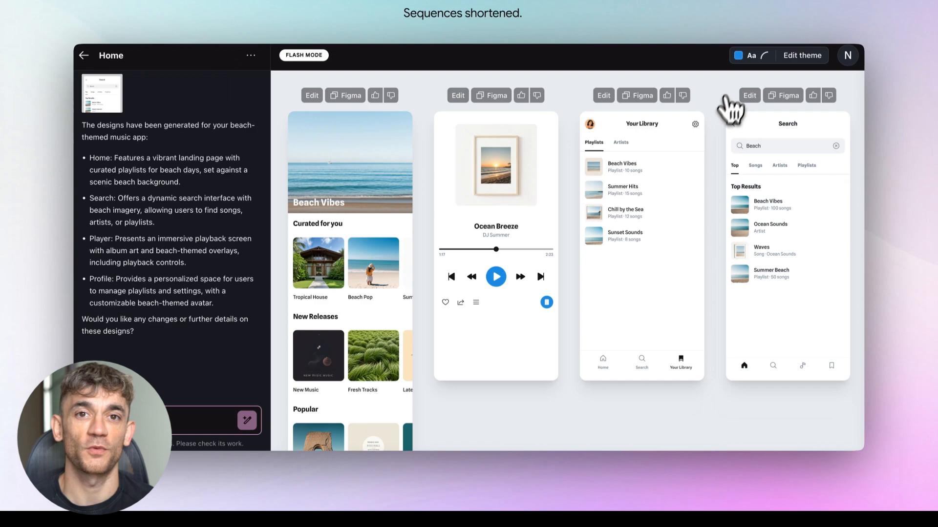
left_click(800, 54)
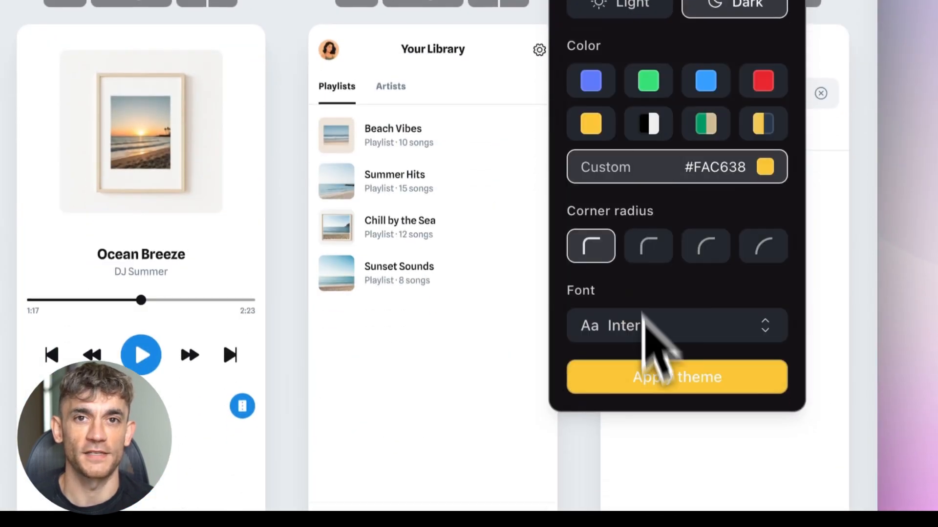
left_click(675, 377)
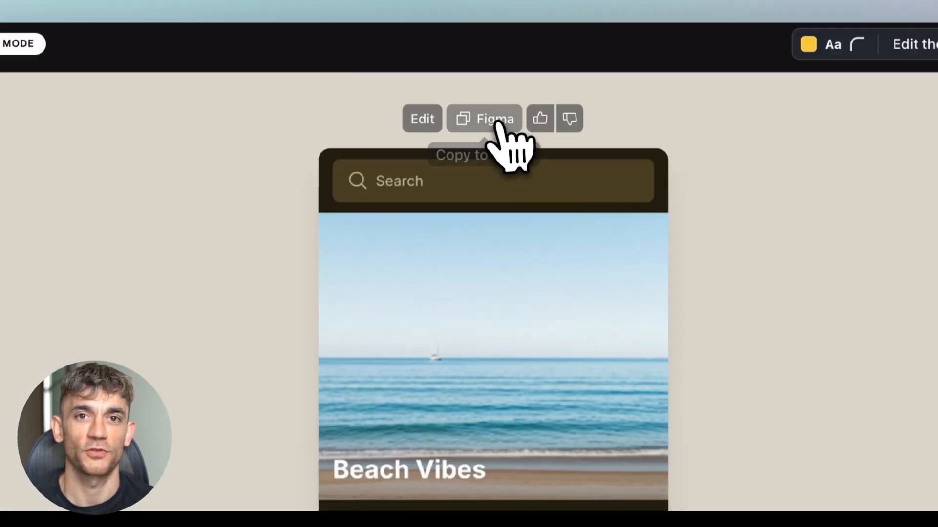
left_click(484, 118)
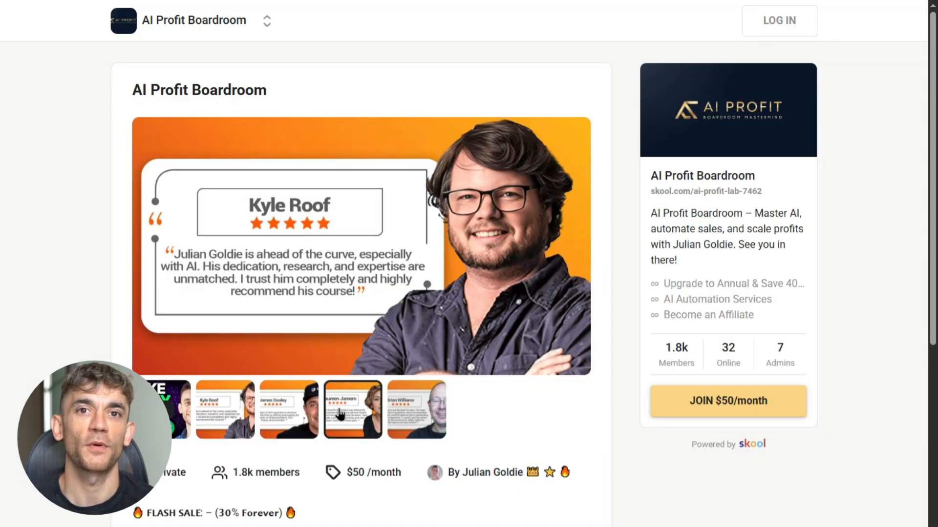
left_click(173, 409)
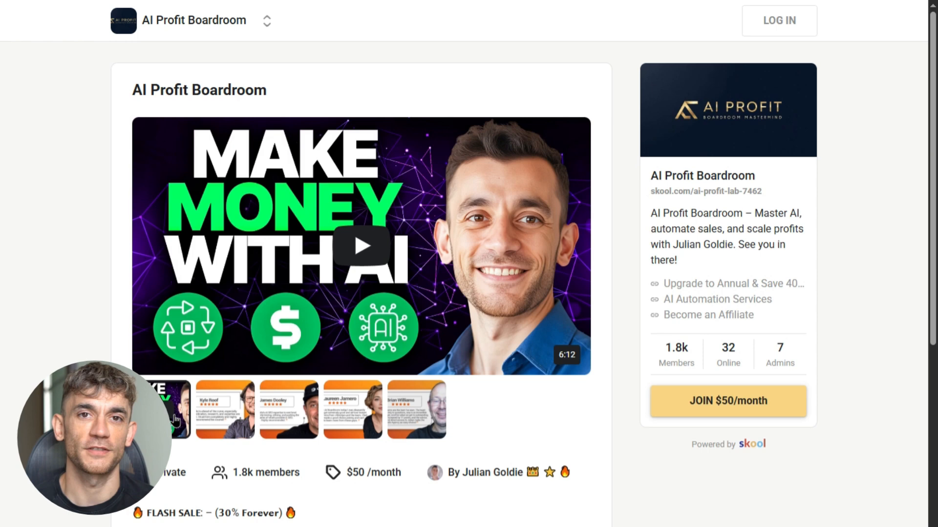
scroll("down", 3)
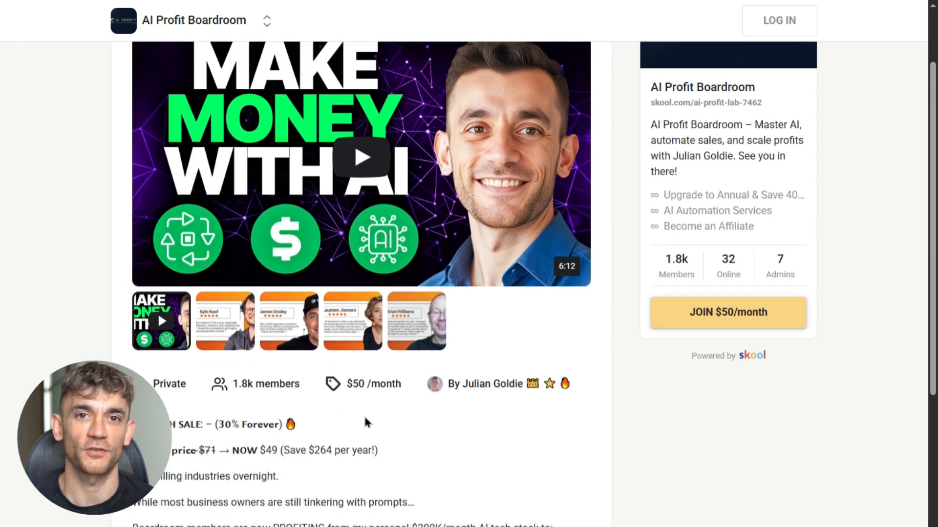
scroll("down", 3)
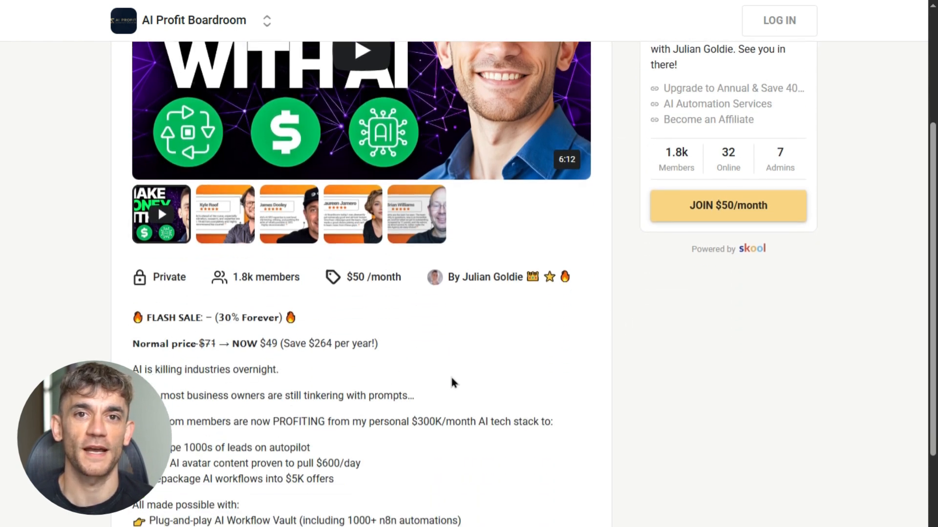
scroll("down", 3)
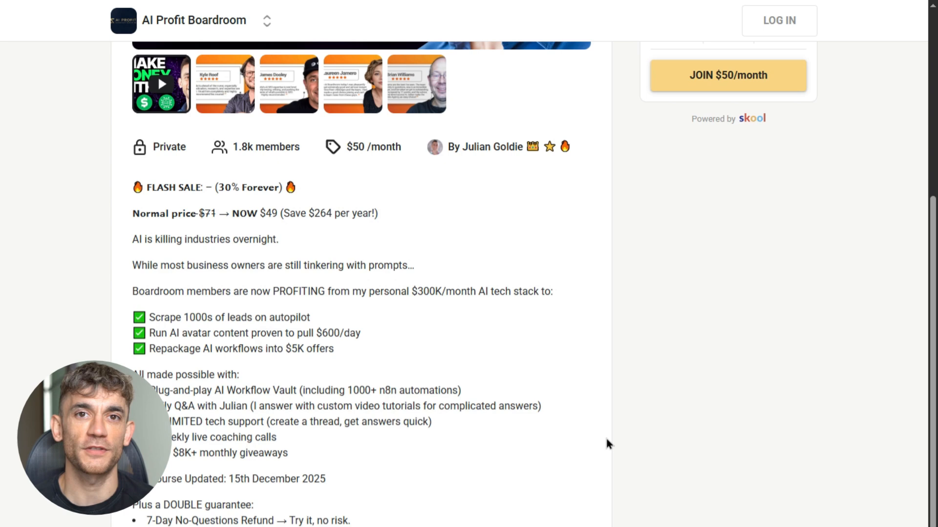
scroll("down", 3)
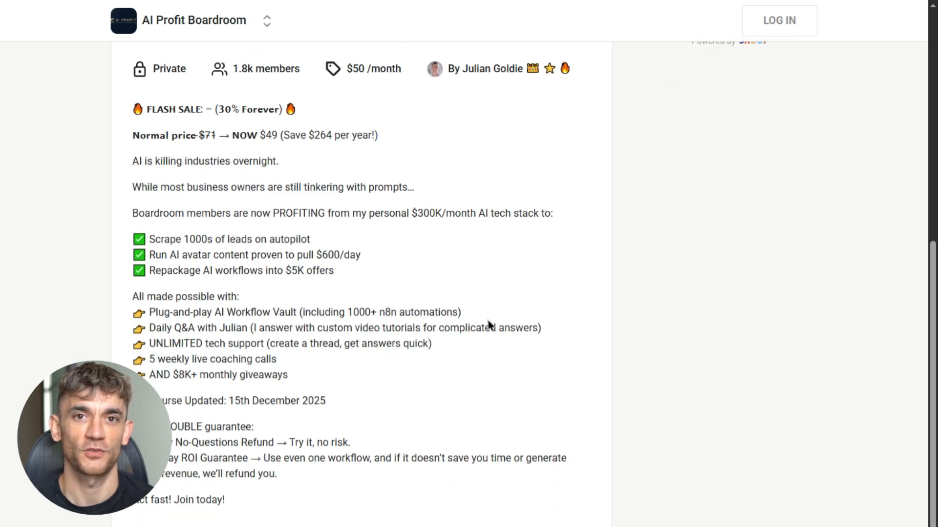
scroll("up", 3)
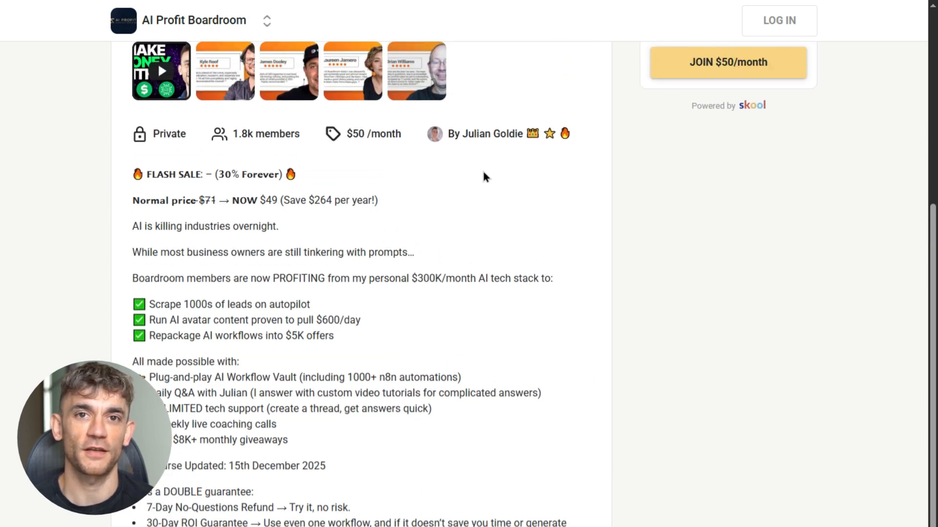
scroll("up", 3)
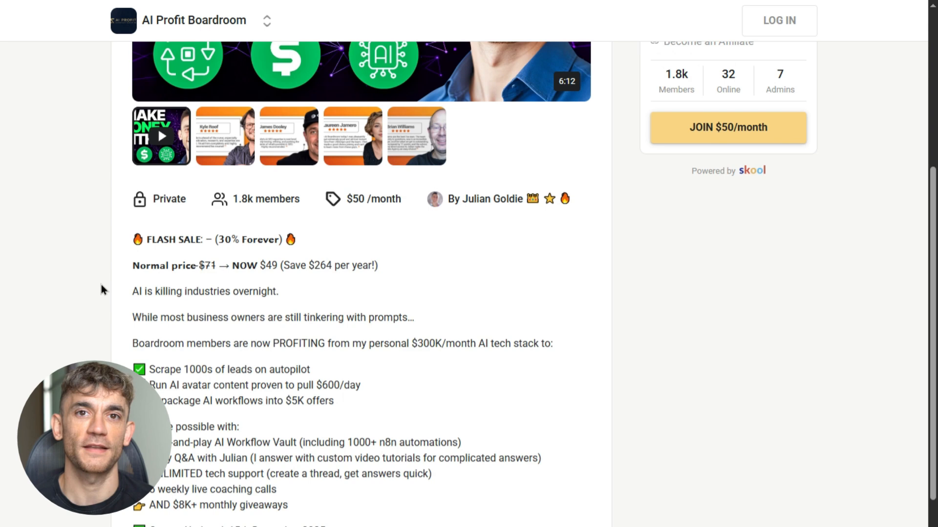
mouse_move(329, 297)
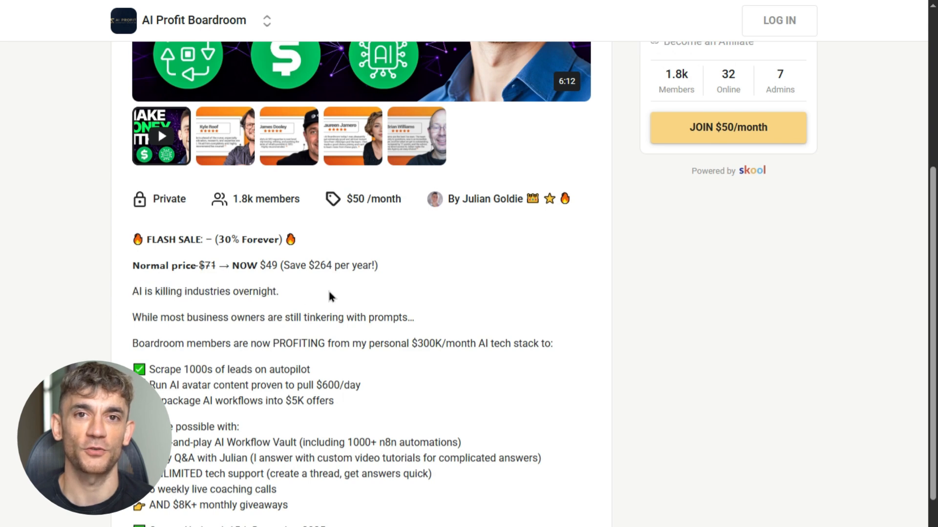
scroll("up", 3)
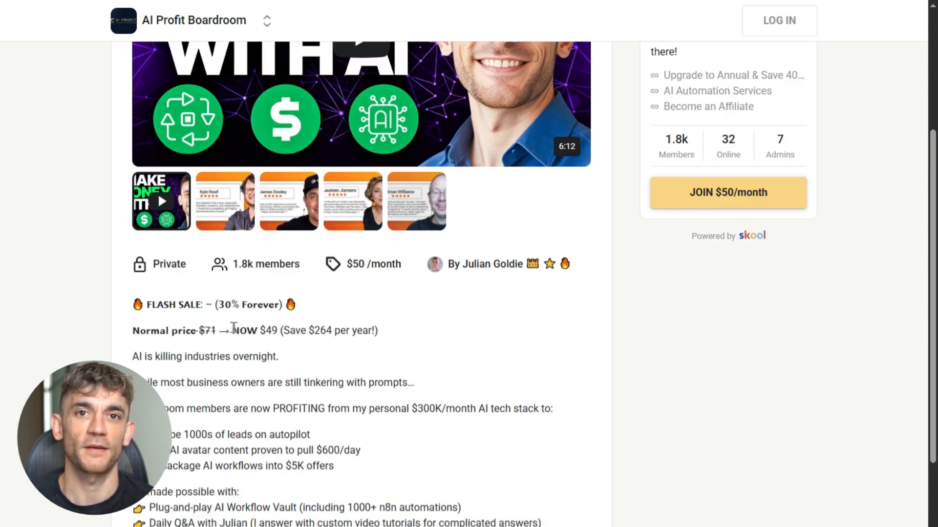
scroll("up", 3)
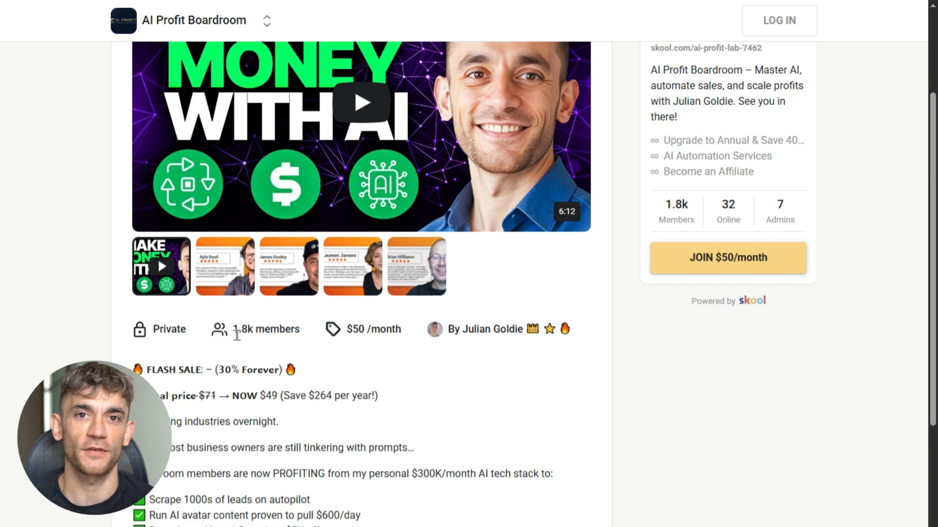
scroll("up", 3)
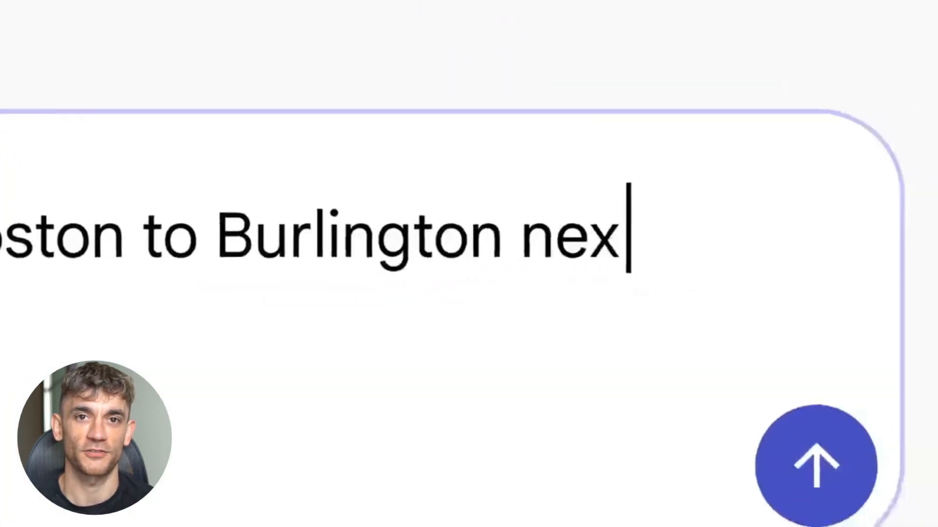
Request wintery Boston to Burlington road trip ideas with sledding next month.
type("t month. We want to go sledding and do other wintery things.")
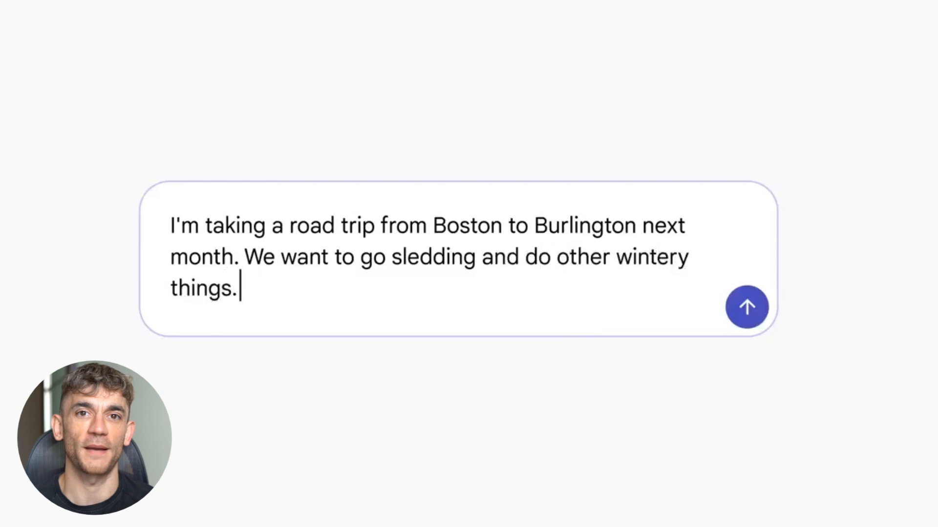
left_click(746, 306)
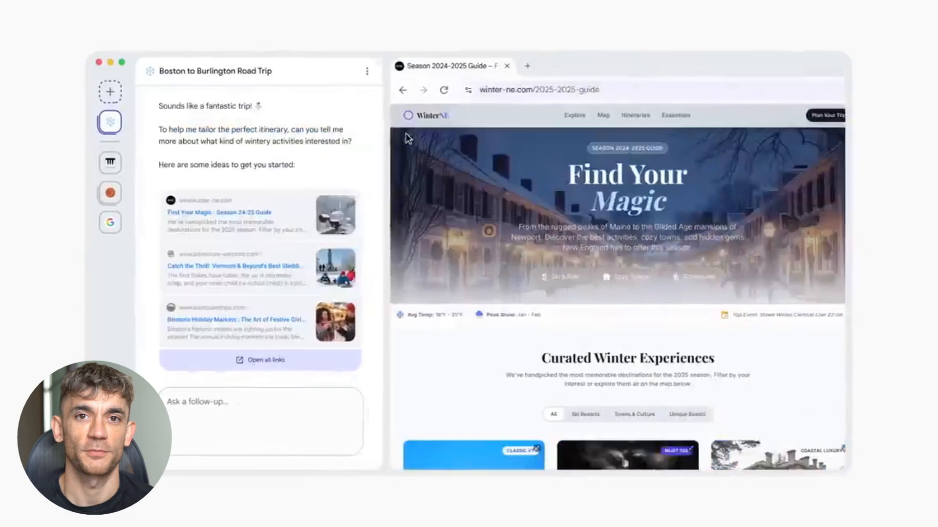
Follow up asking about local markets and festive things in Manchester and Stowe.
left_click(228, 266)
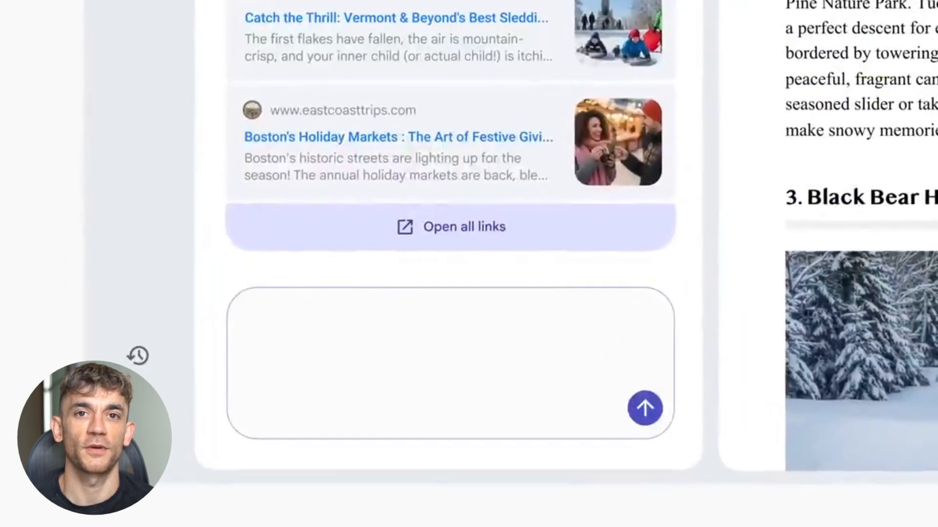
type("I'm interested in local markets and other festive things in Manchester and Stowe")
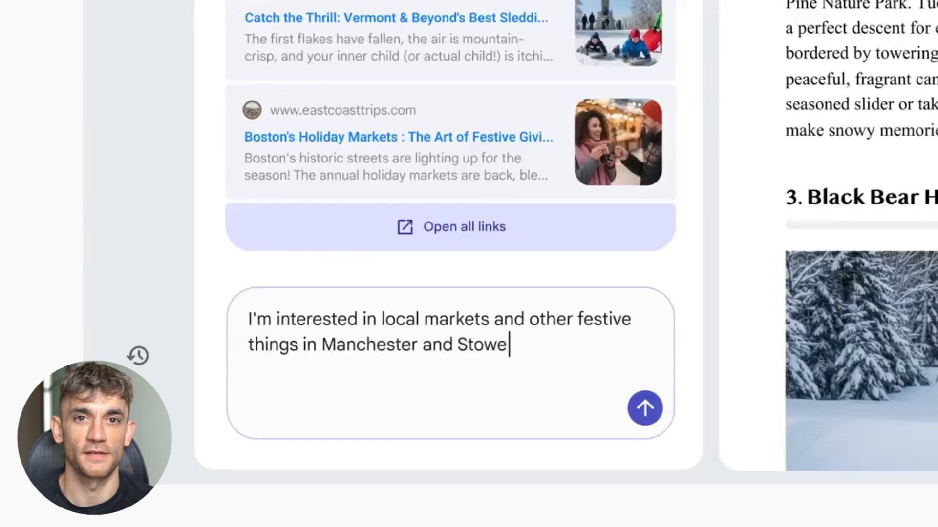
left_click(645, 409)
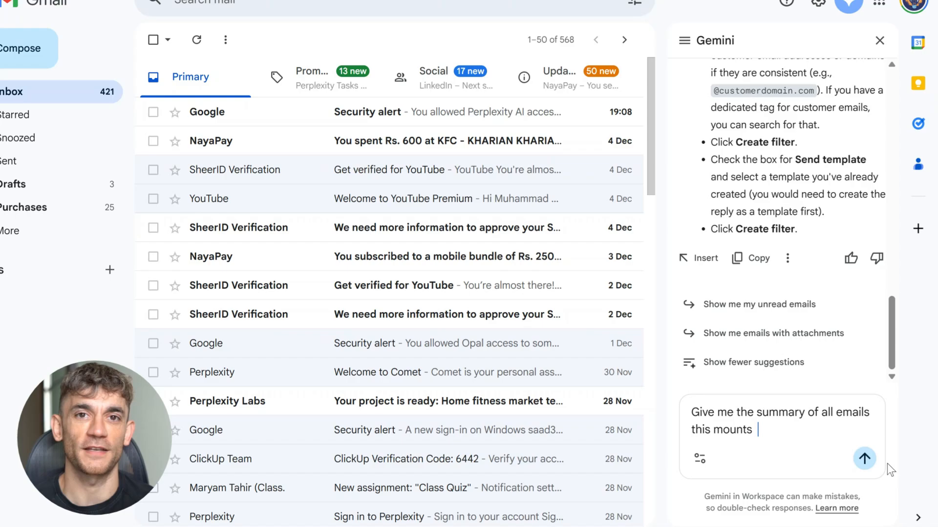
Send 'Give me the summary of all emails this month' and scroll through Gemini's categorized summary.
left_click(864, 459)
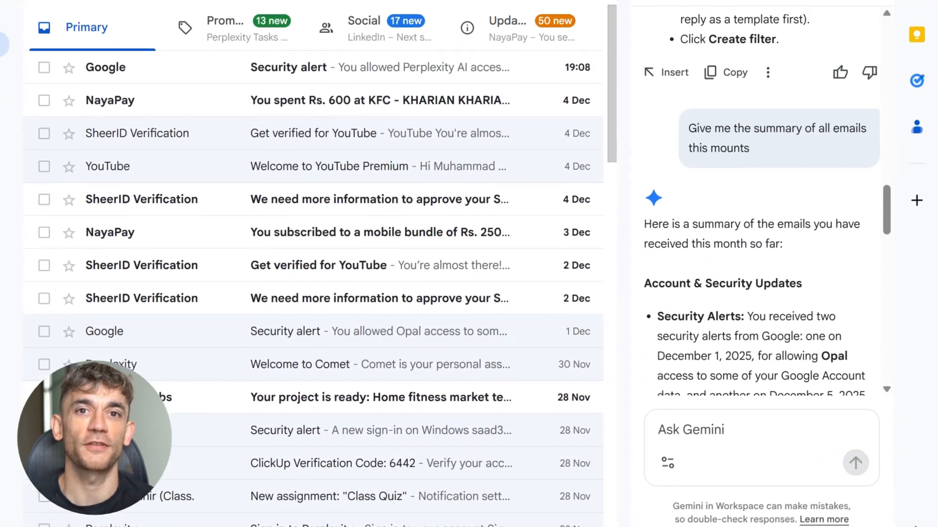
scroll("down", 3)
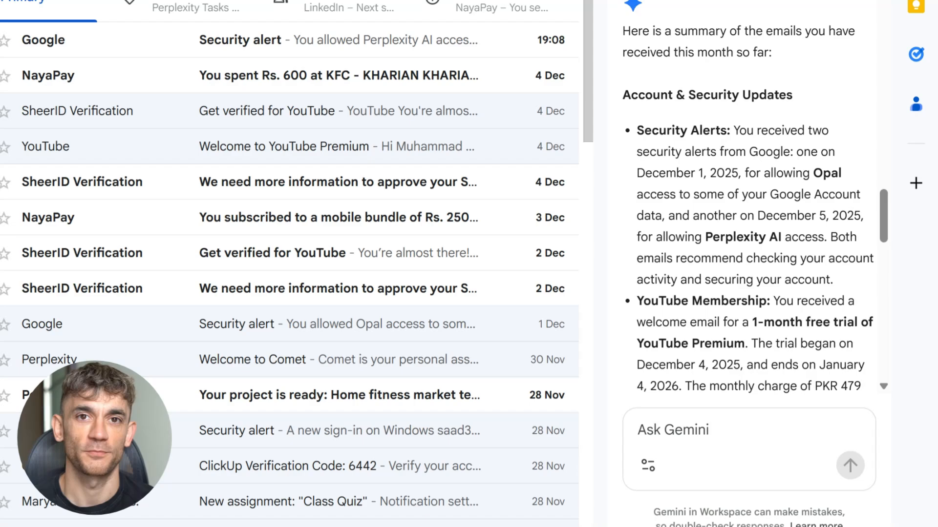
scroll("down", 3)
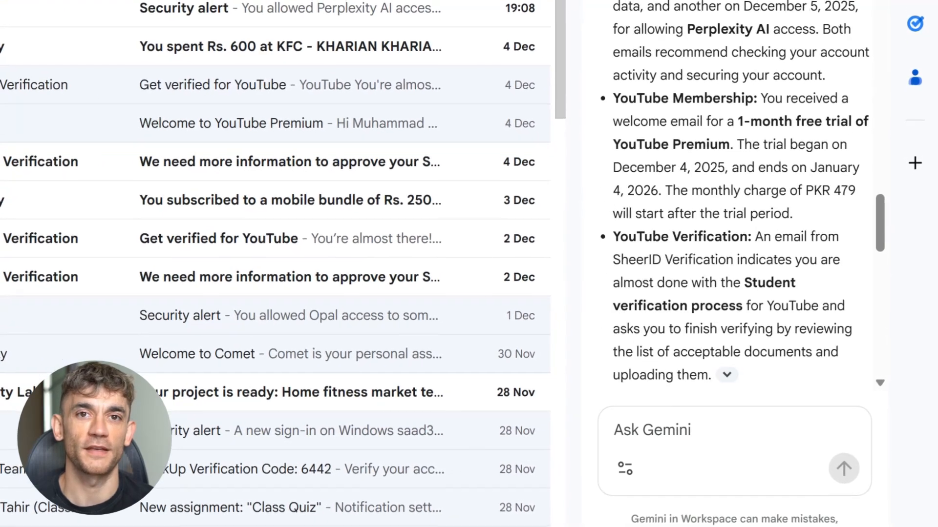
scroll("down", 3)
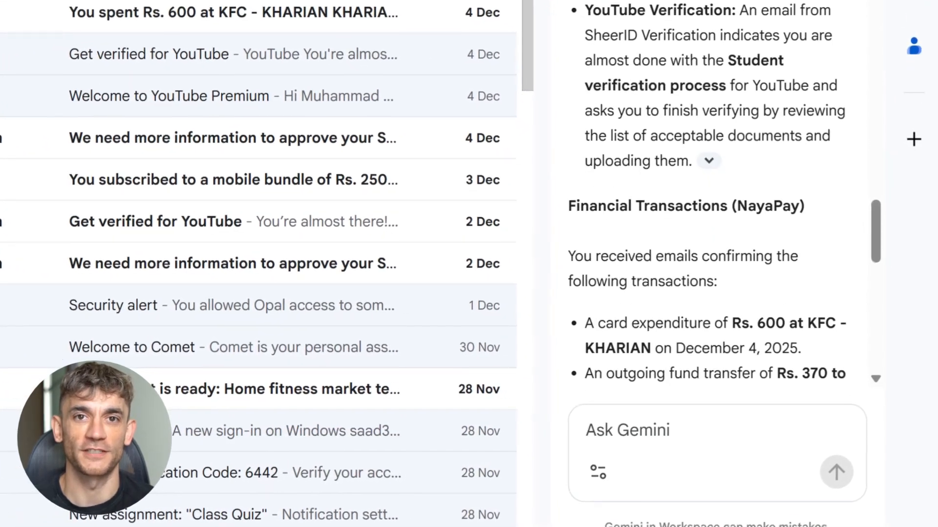
scroll("down", 3)
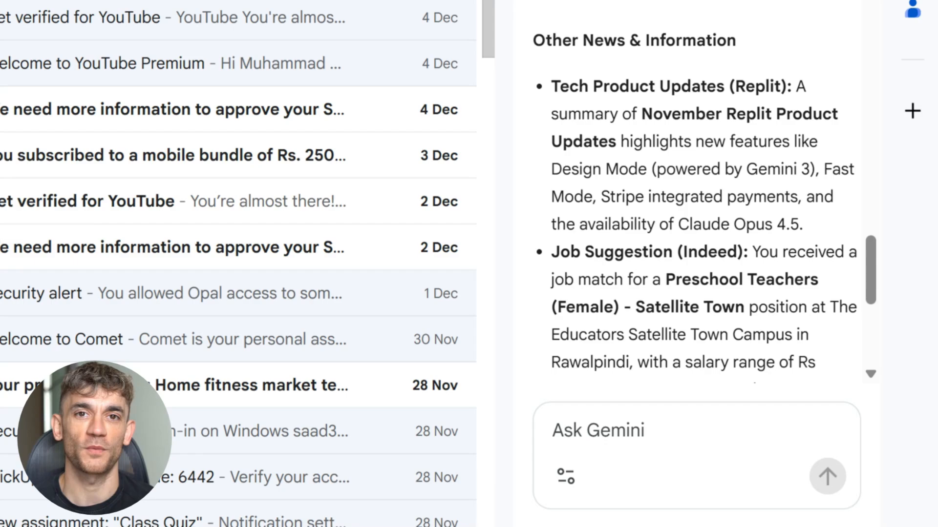
scroll("down", 3)
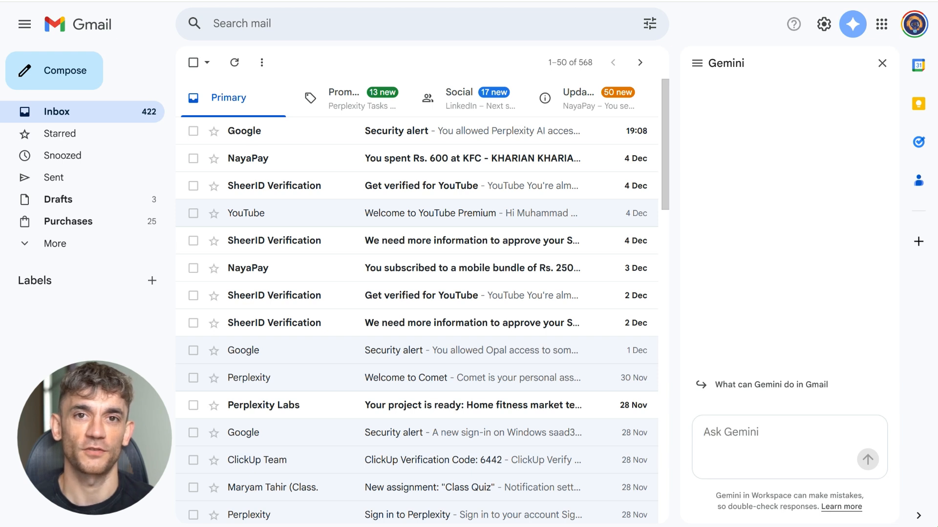
left_click(866, 459)
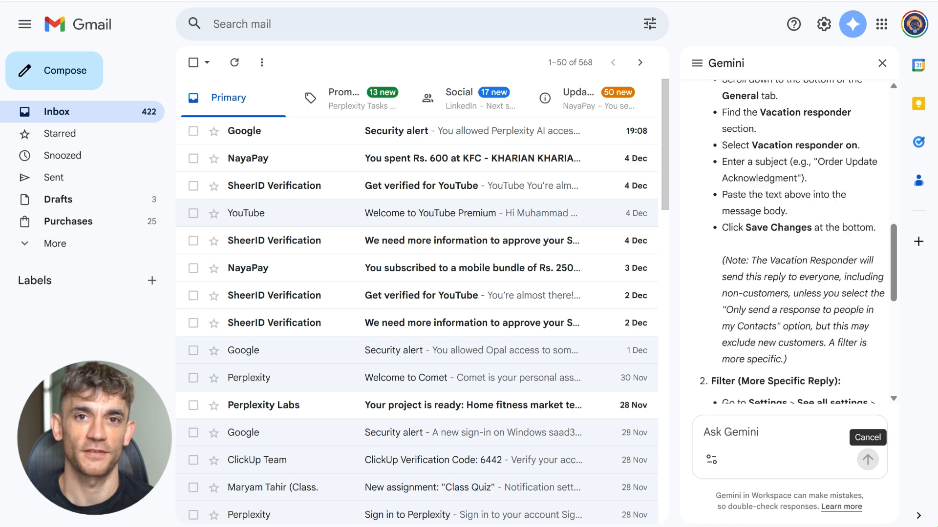
scroll("down", 3)
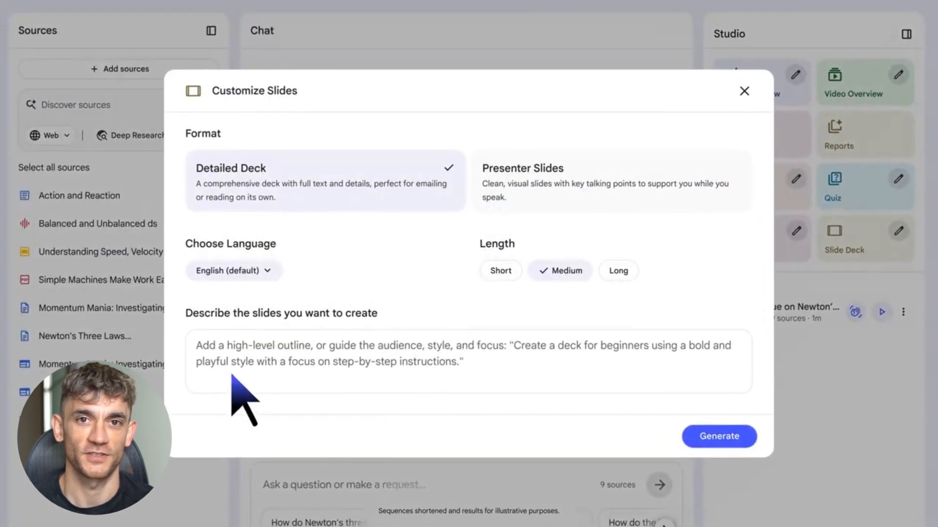
Enter a Newton's-Law-for-a-soccer-kid prompt, join the audio overview, and customize the slide deck for NotebookLM.
type("Explain Newton's Law of Motion to a 10 year old who loves soccer")
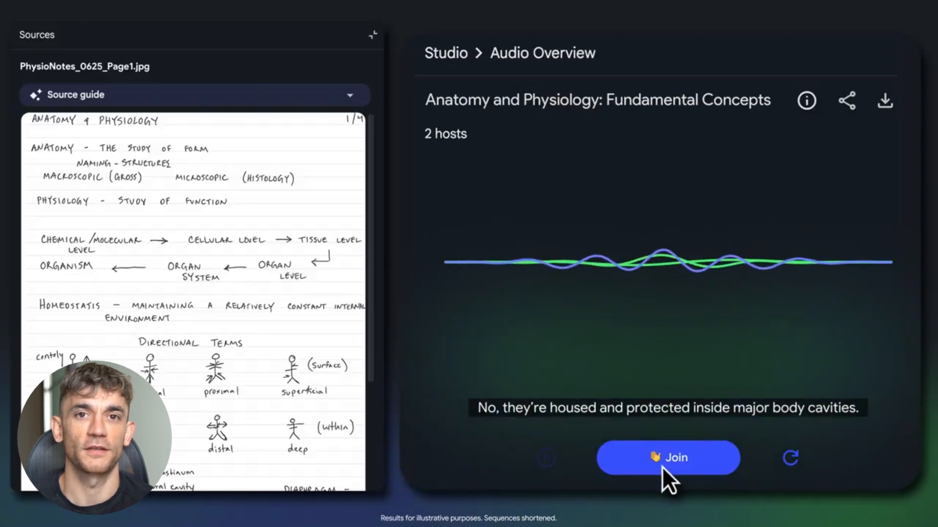
left_click(668, 457)
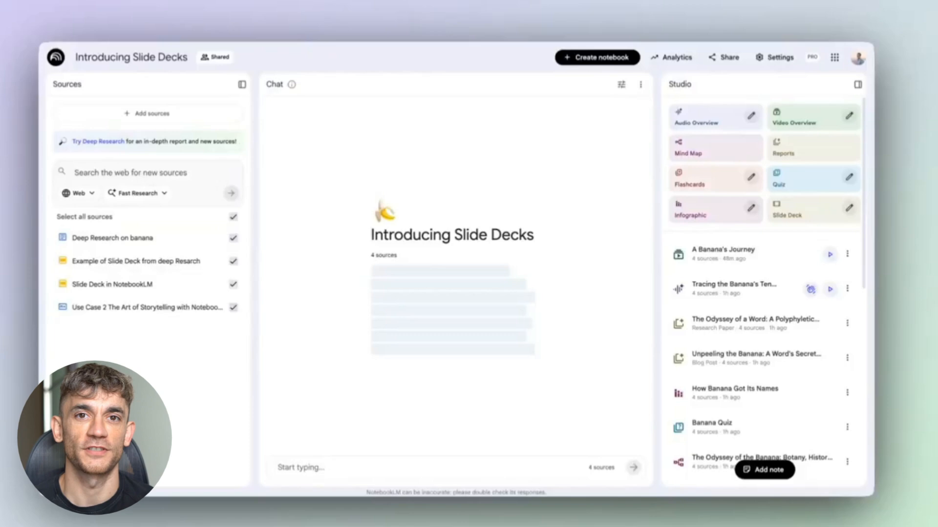
left_click(811, 210)
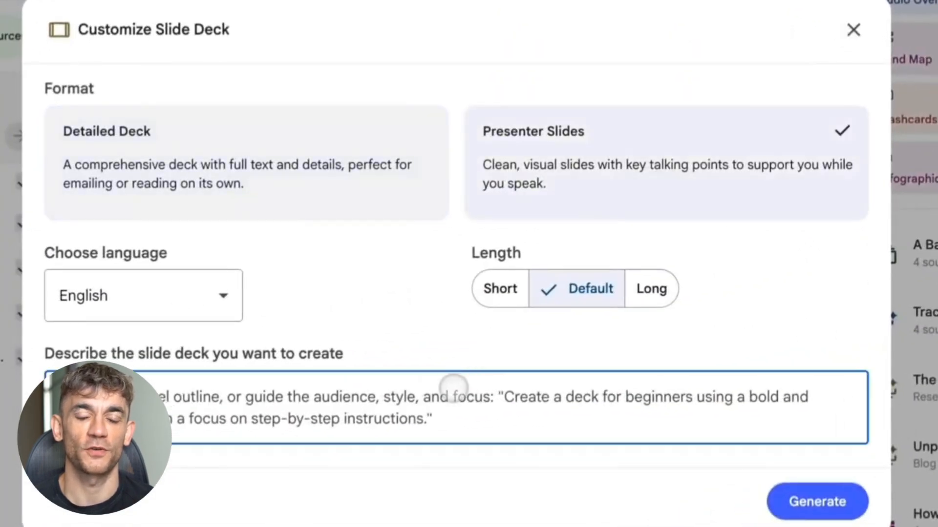
type("for NotebookLM Slide Deck")
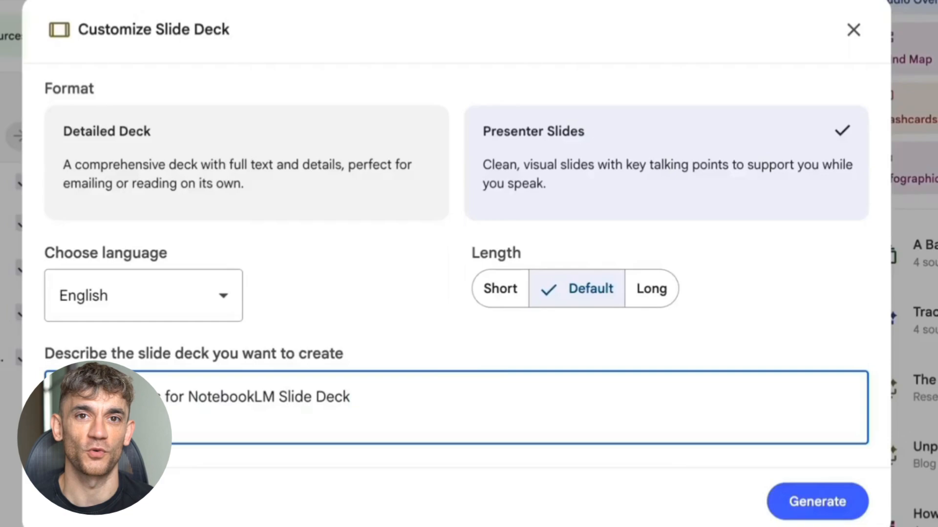
left_click(817, 501)
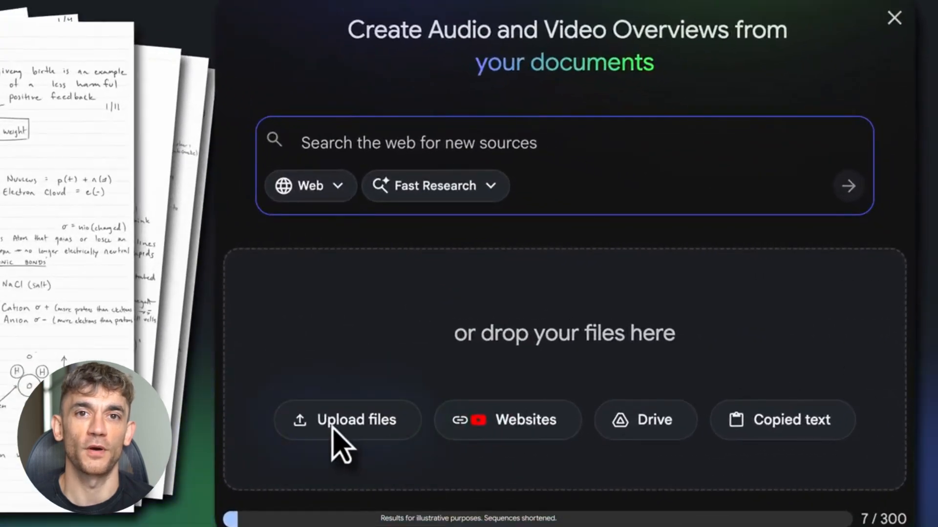
Upload the seven PhysioNotes pages as sources and generate the presenter slide deck.
left_click(348, 419)
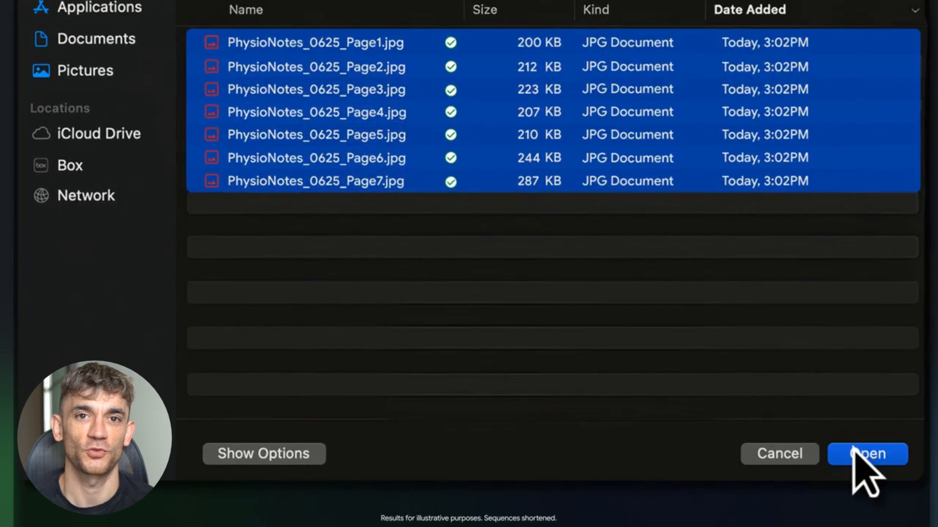
left_click(866, 454)
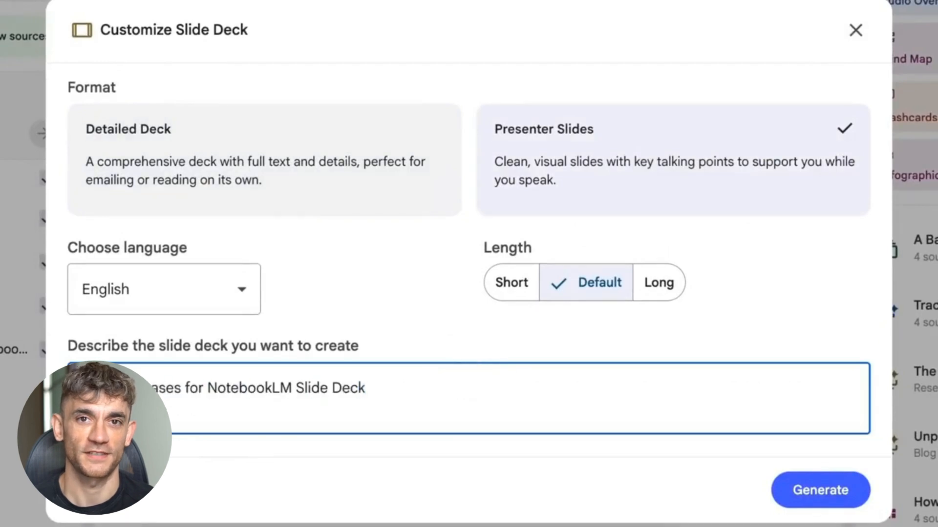
left_click(819, 489)
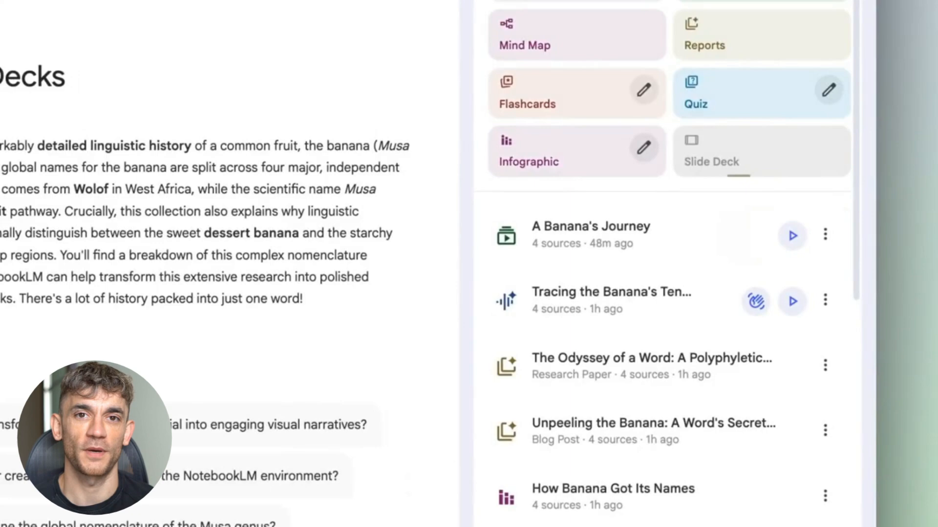
left_click(711, 149)
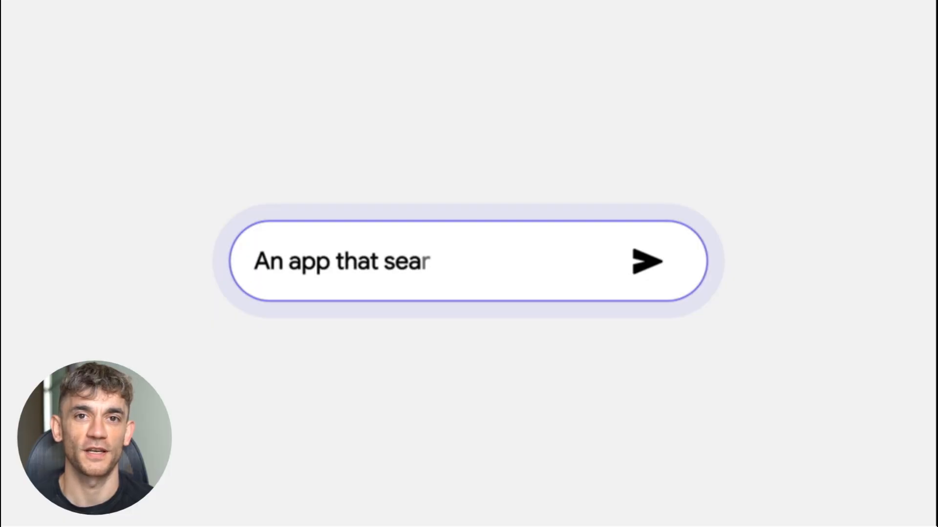
Describe an Opal app that searches for social trends online and send the prompt.
type("ches for social trends online and makes a")
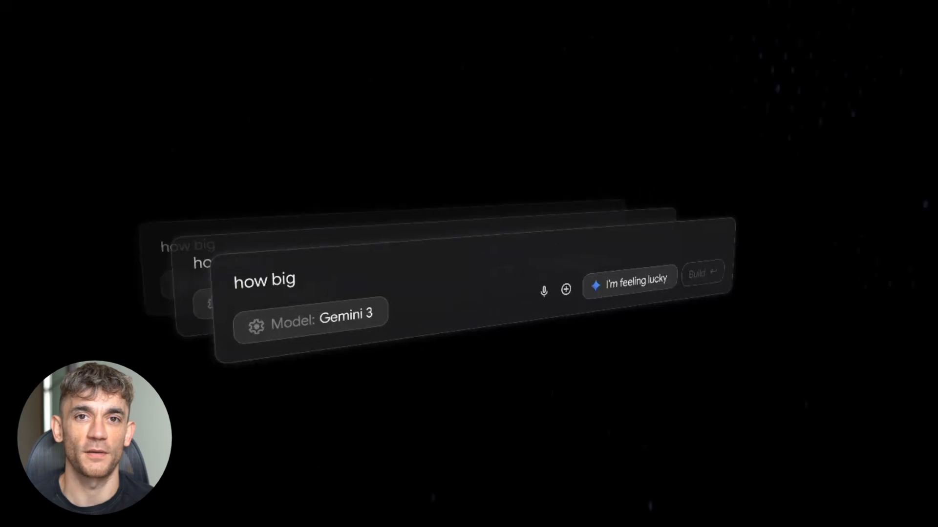
left_click(628, 278)
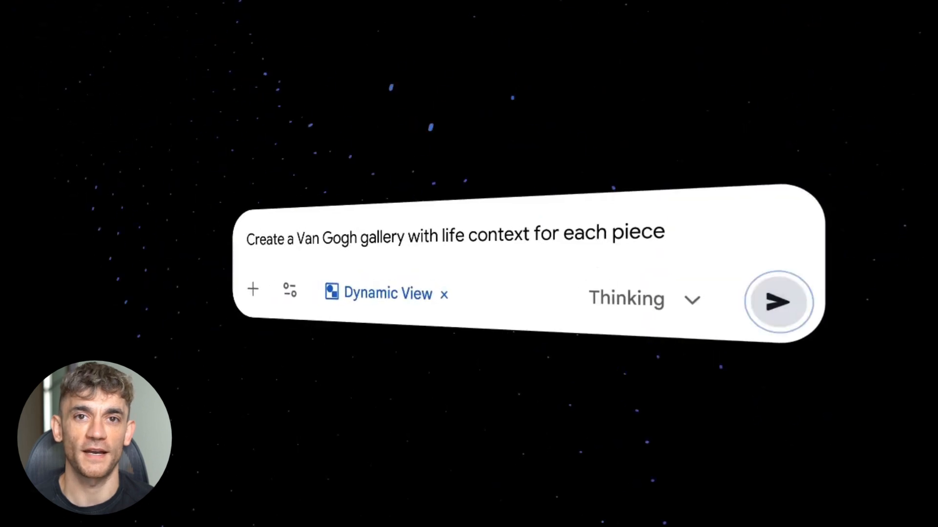
left_click(777, 302)
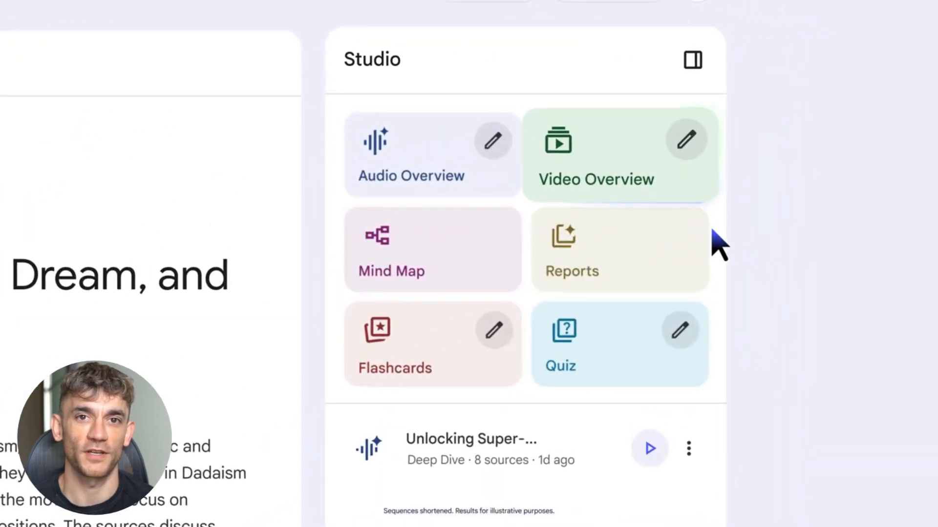
Generate a Video Overview with a custom hyper-realistic, dreamlike style of deep blues, ochres and strong shadows.
left_click(686, 140)
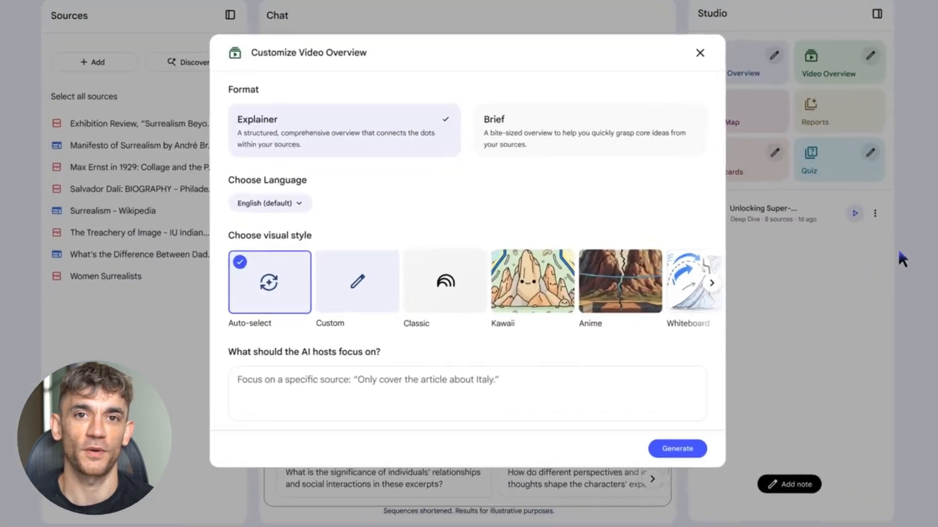
left_click(357, 281)
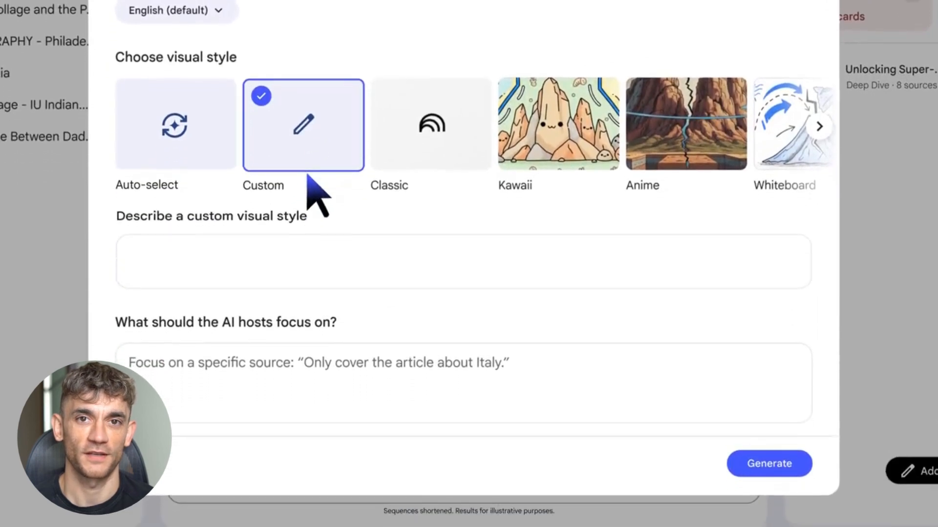
type("Hyper-realistic, dreamlike video using a high-contrast palette of deep blues,")
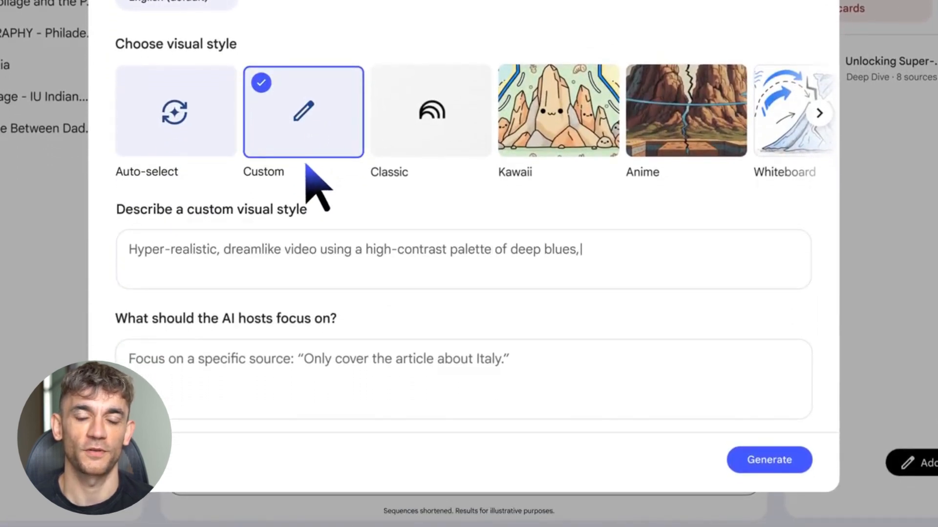
type("ochres, and strong shadows. Visually juxtapose mundane objects (like a chair or clock) with impossible transformations.")
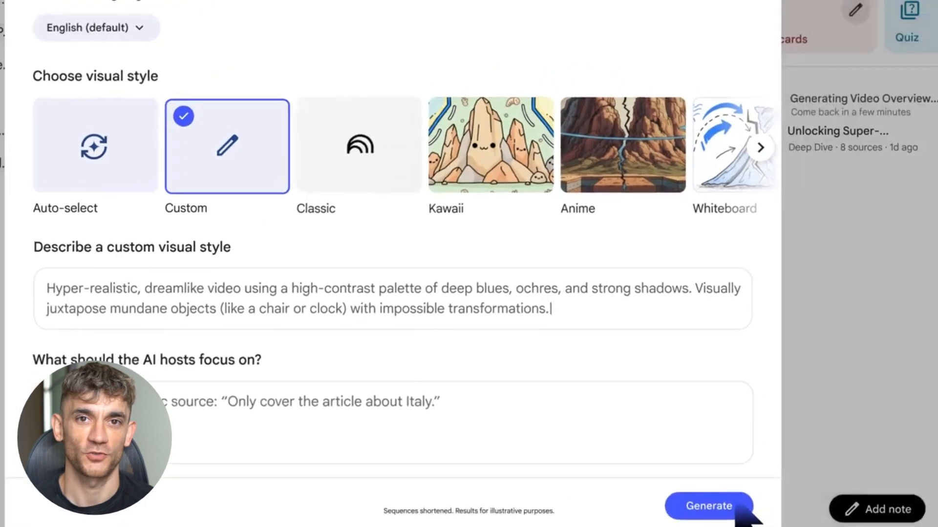
left_click(708, 506)
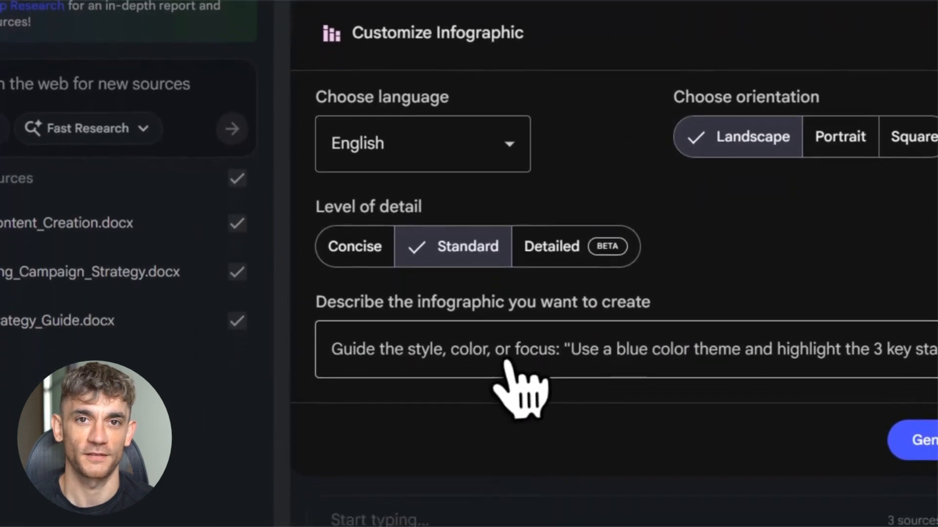
Describe the infographic as '3 most important statistics from my sources'.
type("3 most important statistics from my sources")
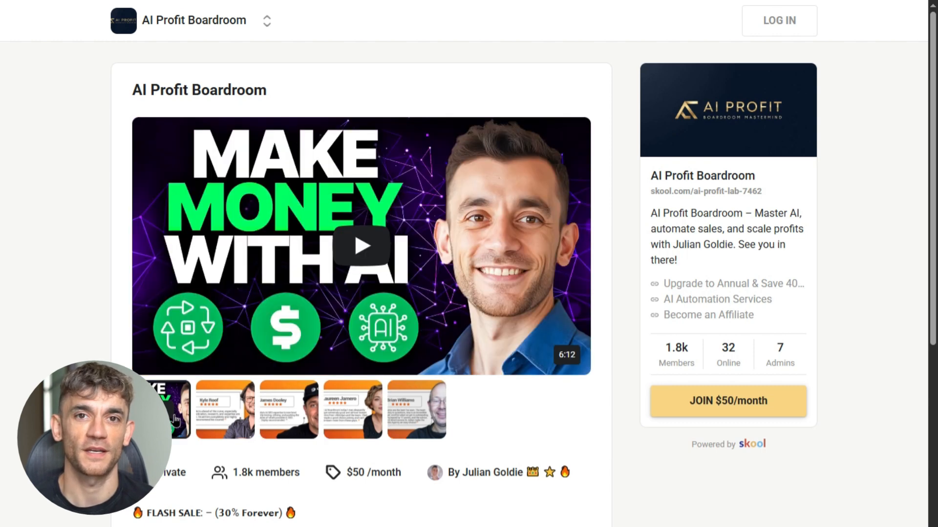
scroll("down", 3)
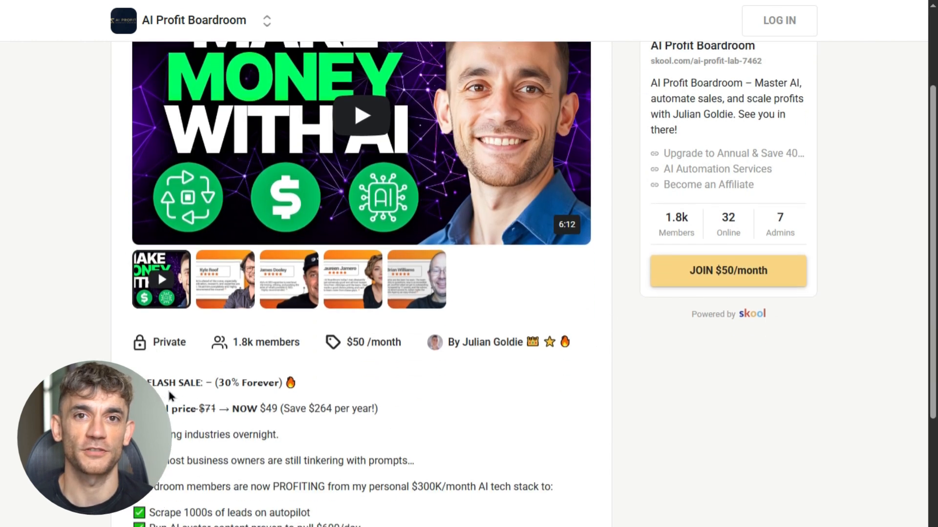
scroll("down", 3)
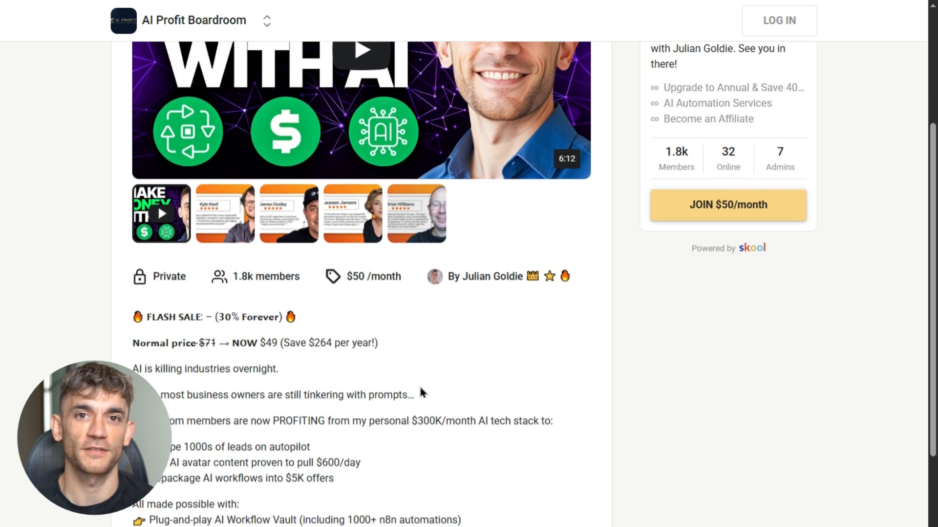
scroll("down", 3)
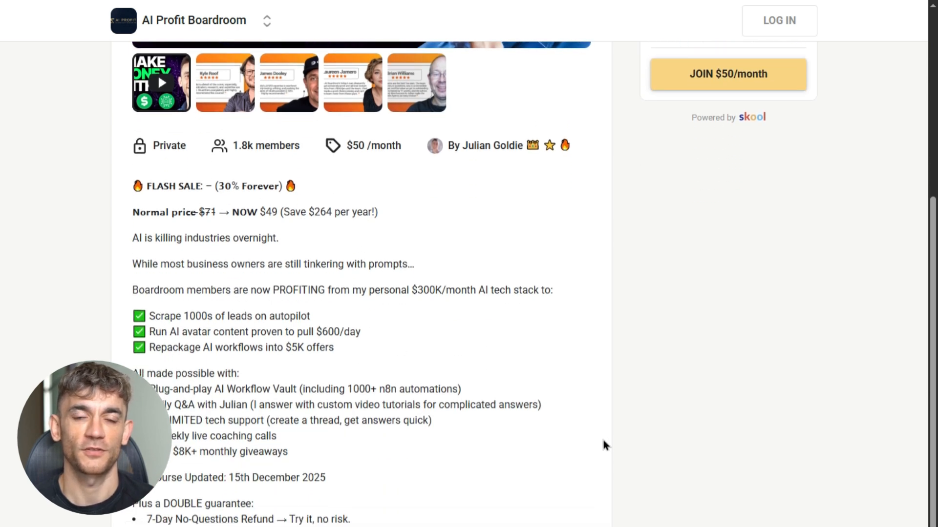
scroll("down", 3)
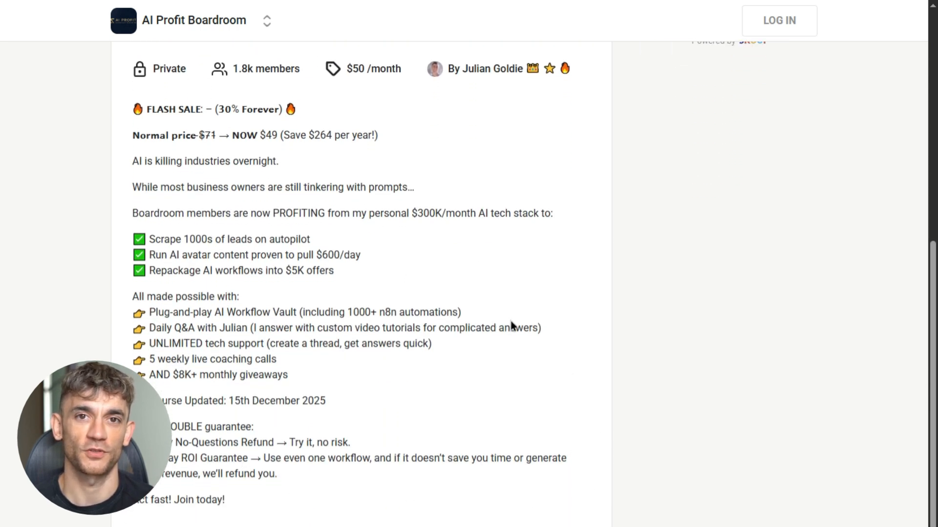
scroll("up", 3)
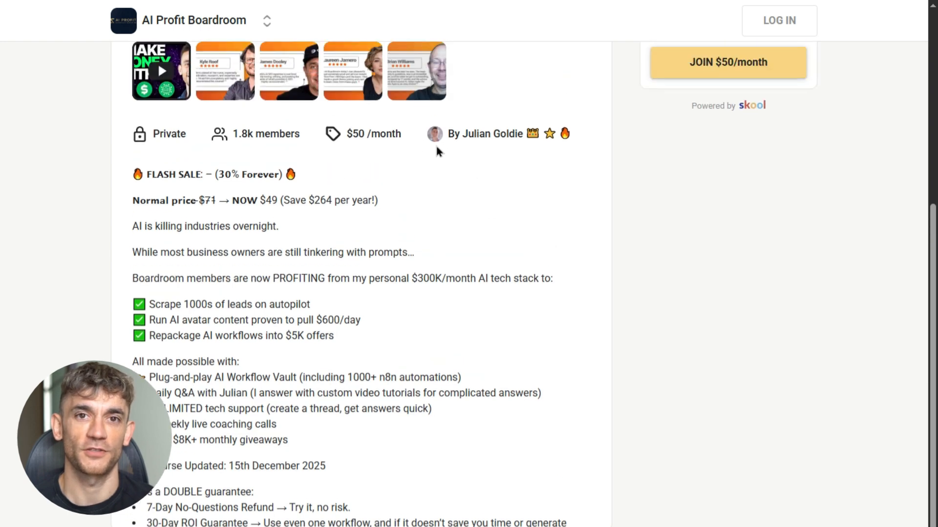
scroll("up", 3)
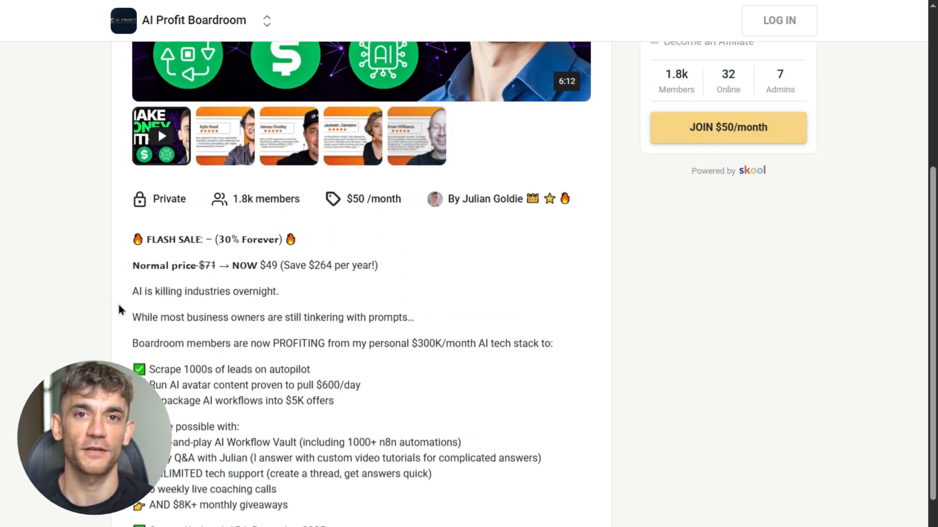
mouse_move(331, 297)
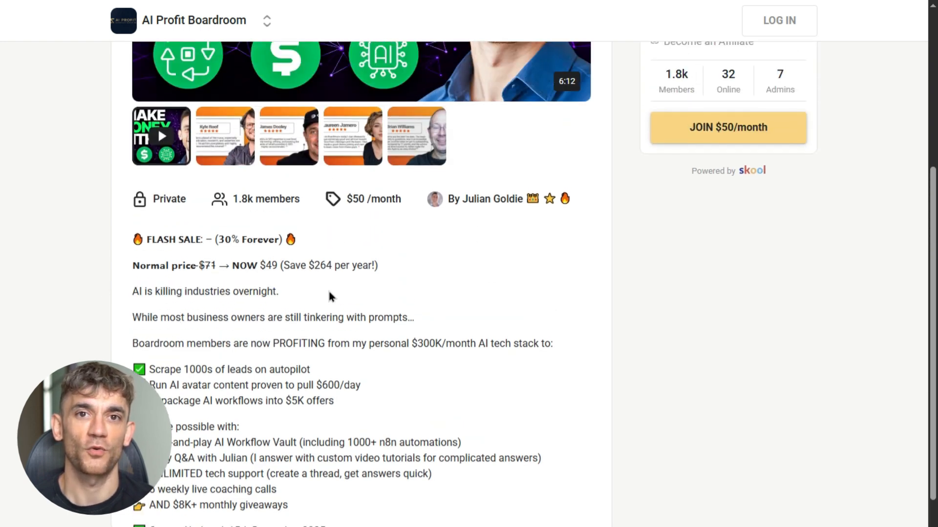
scroll("up", 3)
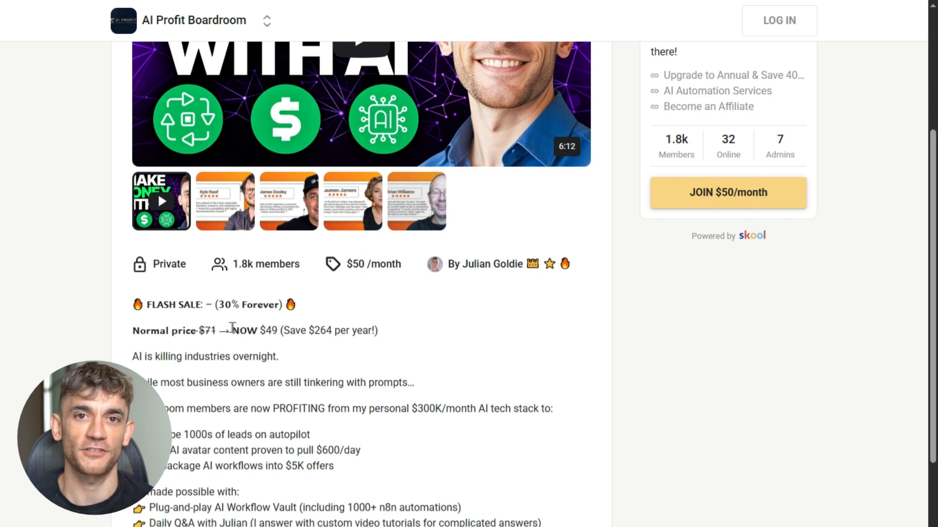
scroll("up", 3)
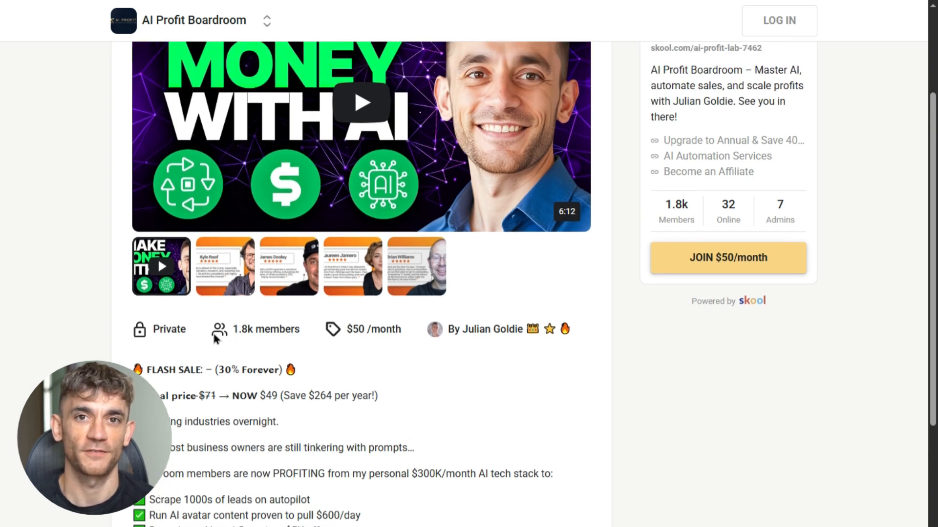
scroll("up", 3)
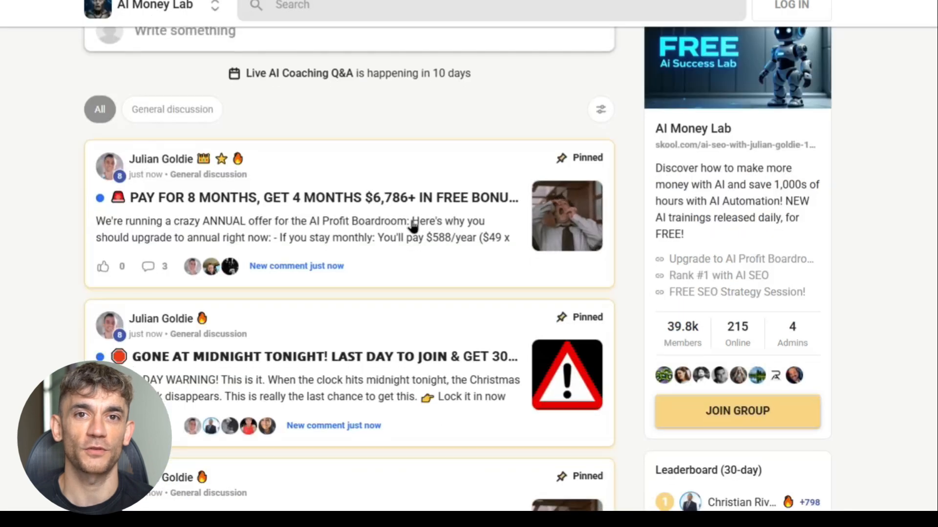
scroll("down", 3)
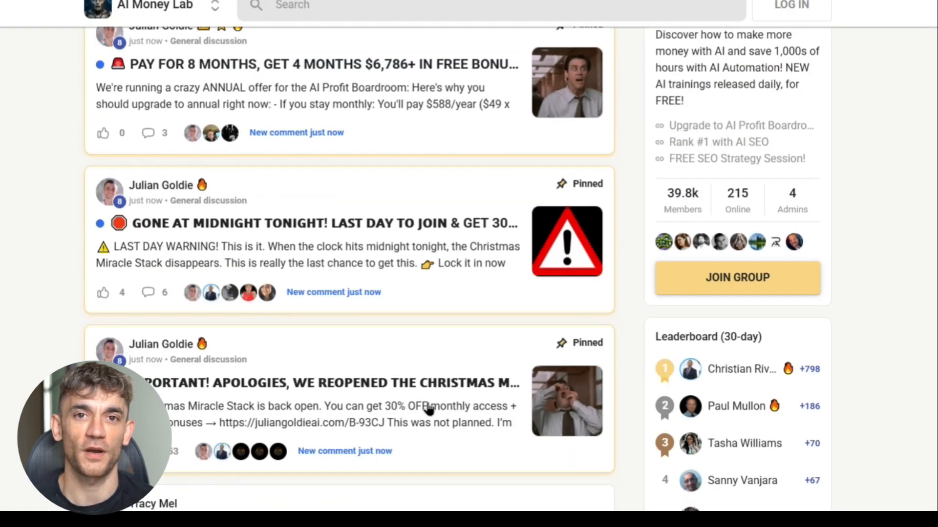
scroll("down", 3)
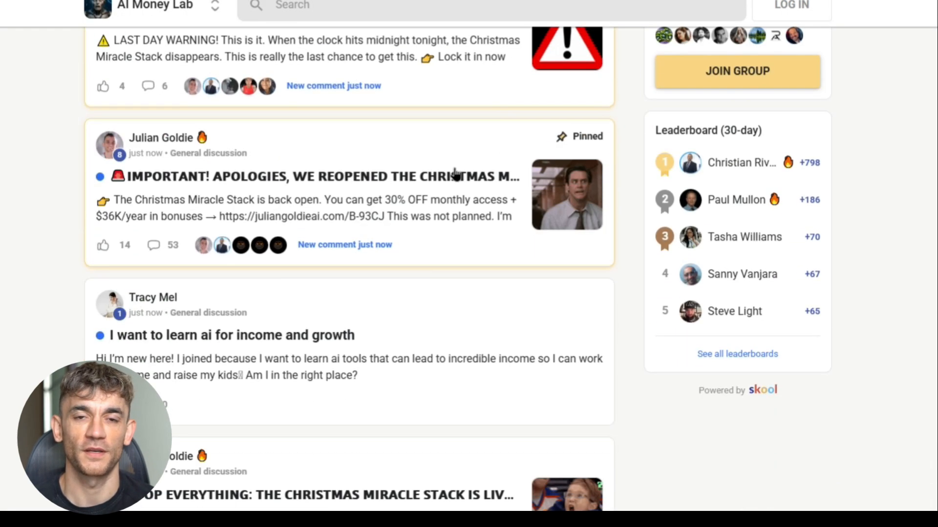
scroll("down", 3)
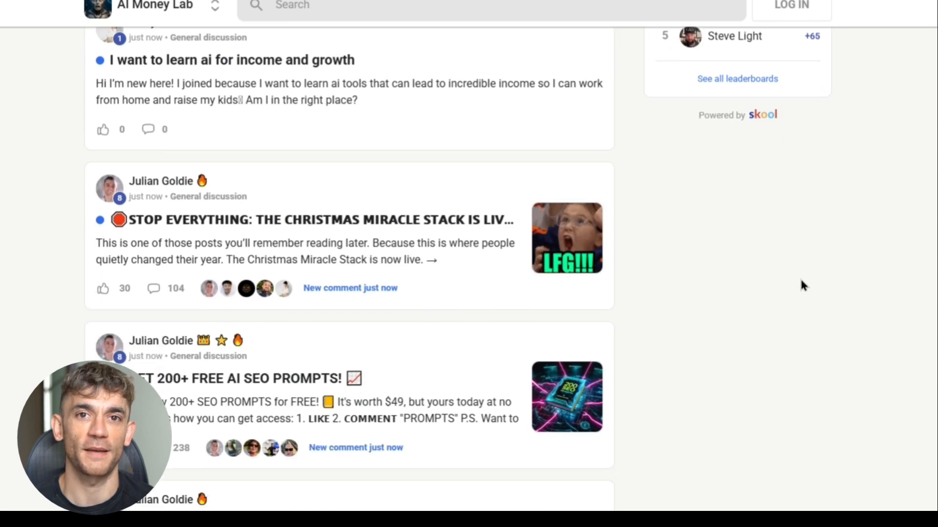
scroll("down", 3)
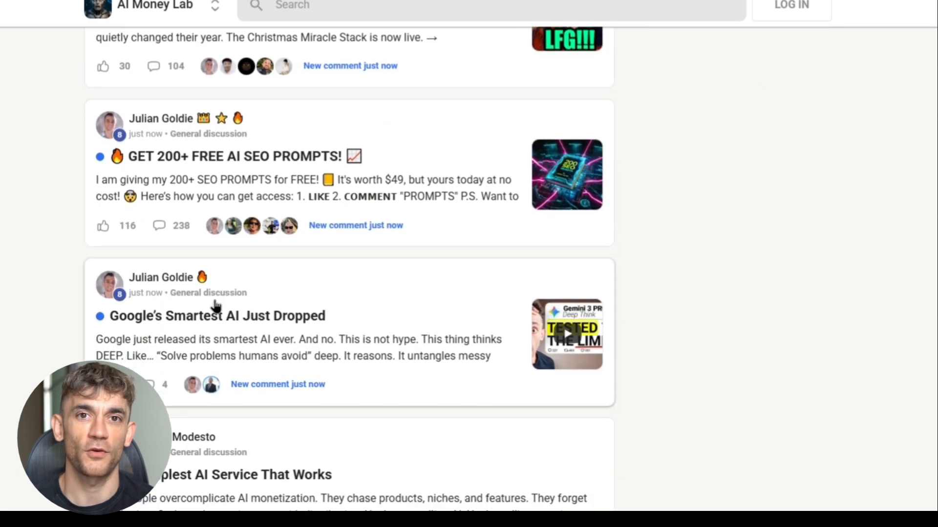
scroll("down", 3)
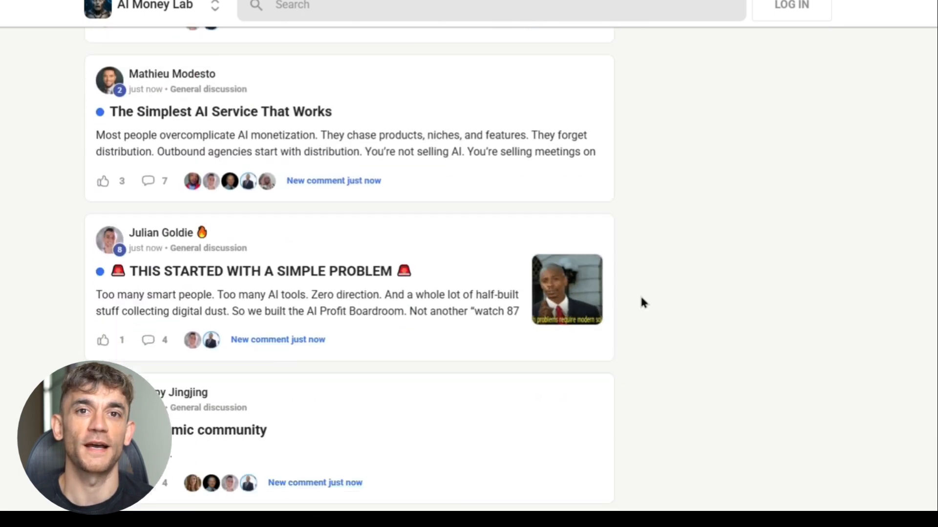
scroll("down", 3)
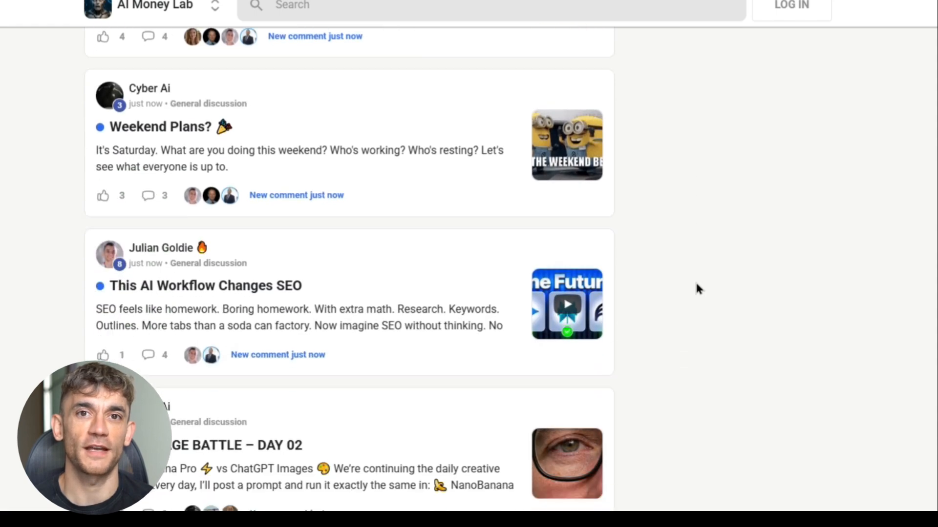
scroll("down", 3)
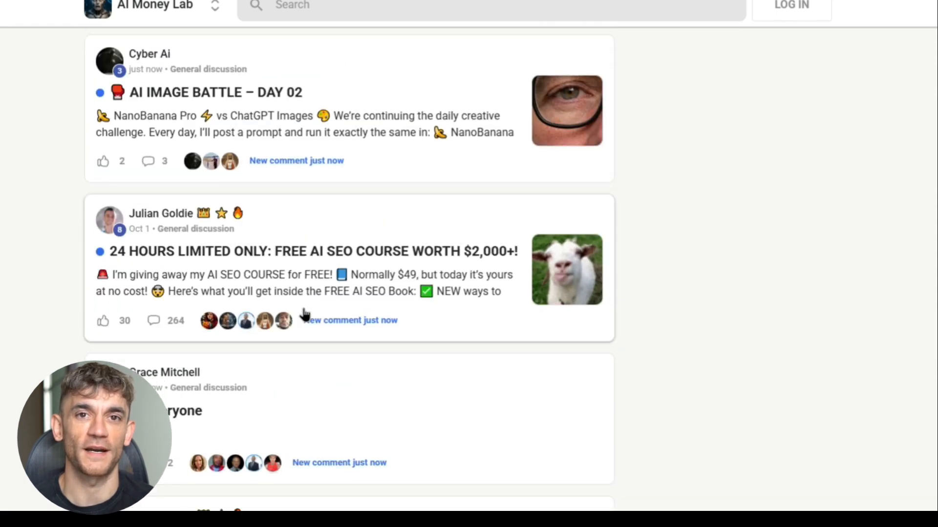
scroll("down", 3)
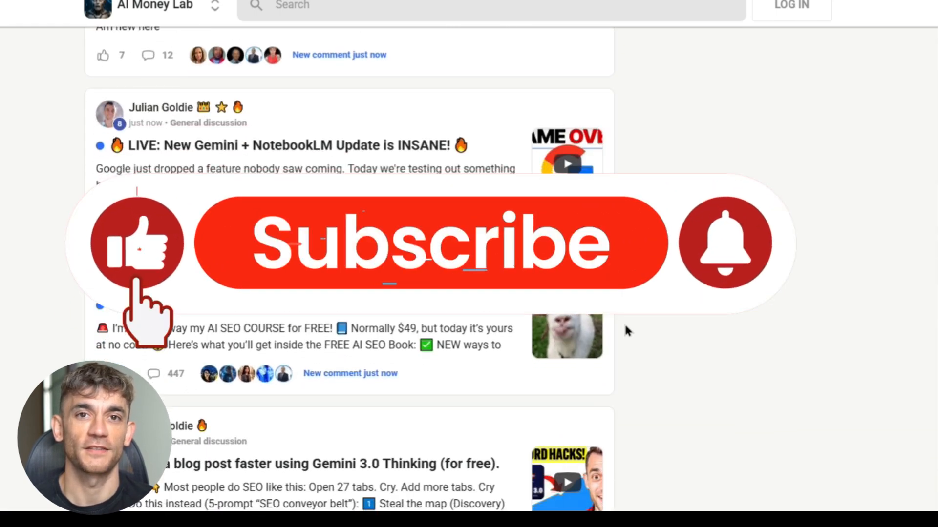
scroll("down", 3)
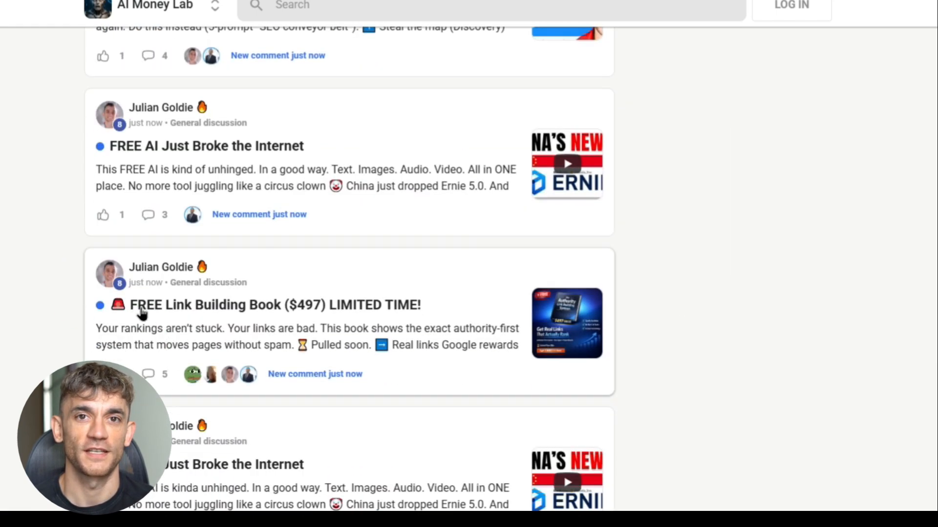